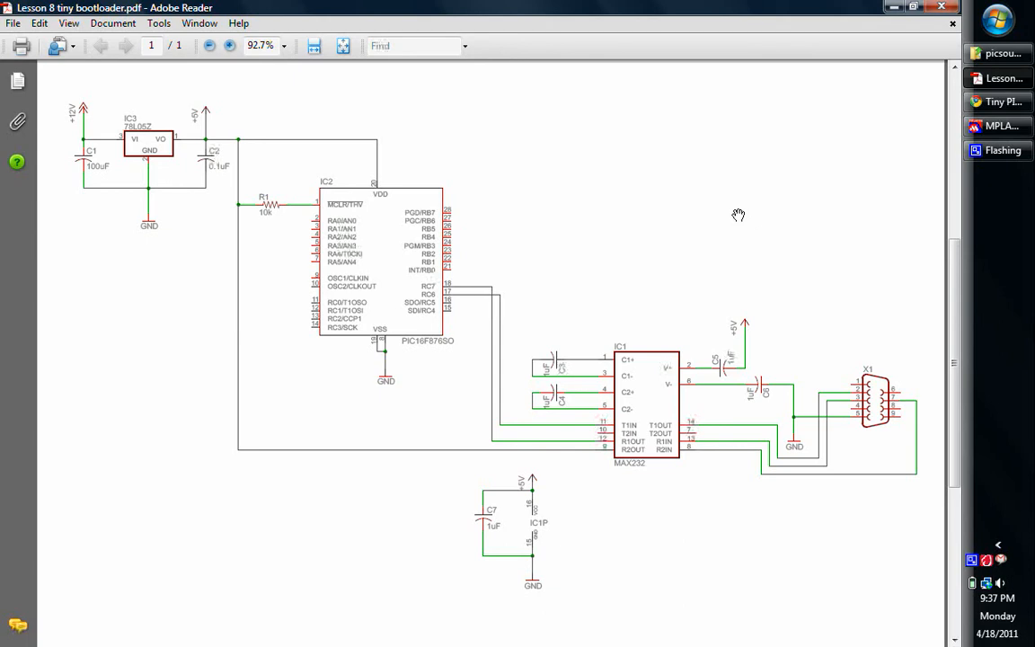
{"action": "mouse_move", "coordinate": [928, 220]}
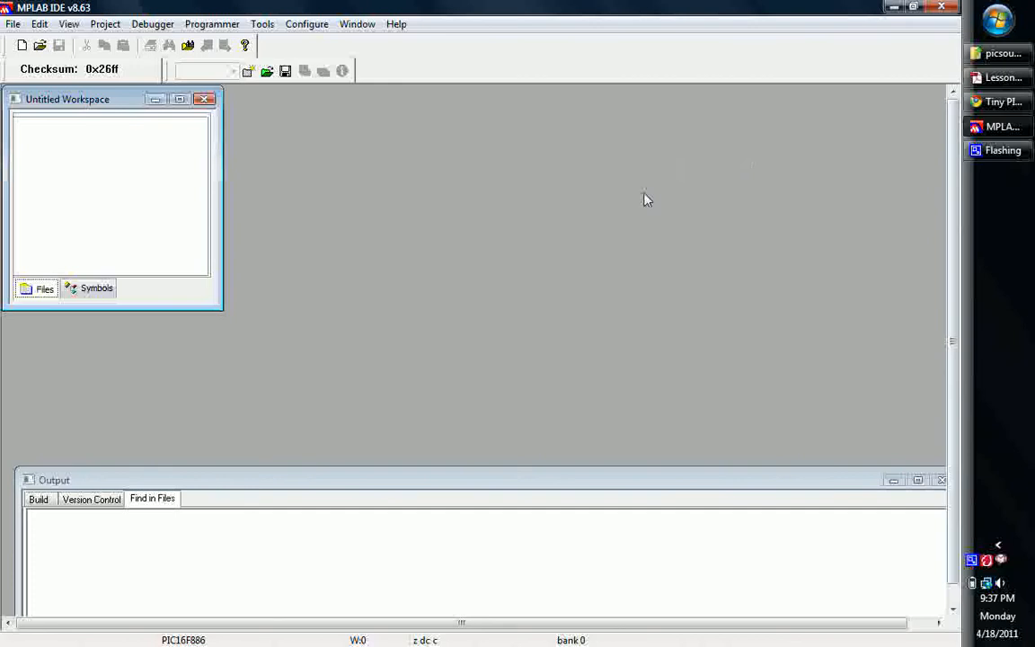
{"action": "mouse_move", "coordinate": [350, 266]}
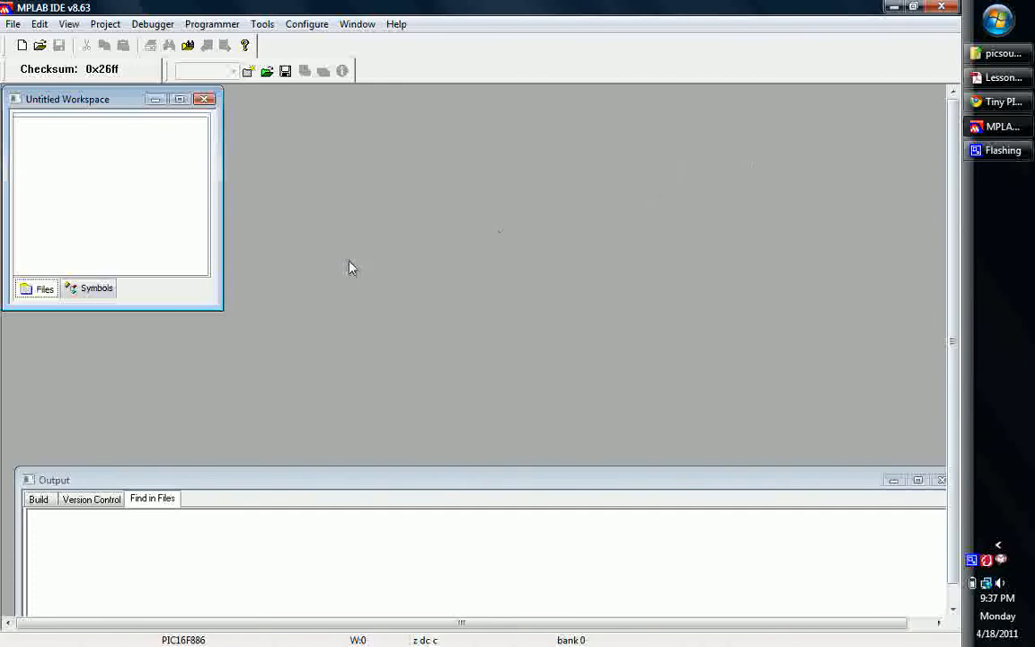
{"action": "mouse_move", "coordinate": [360, 132]}
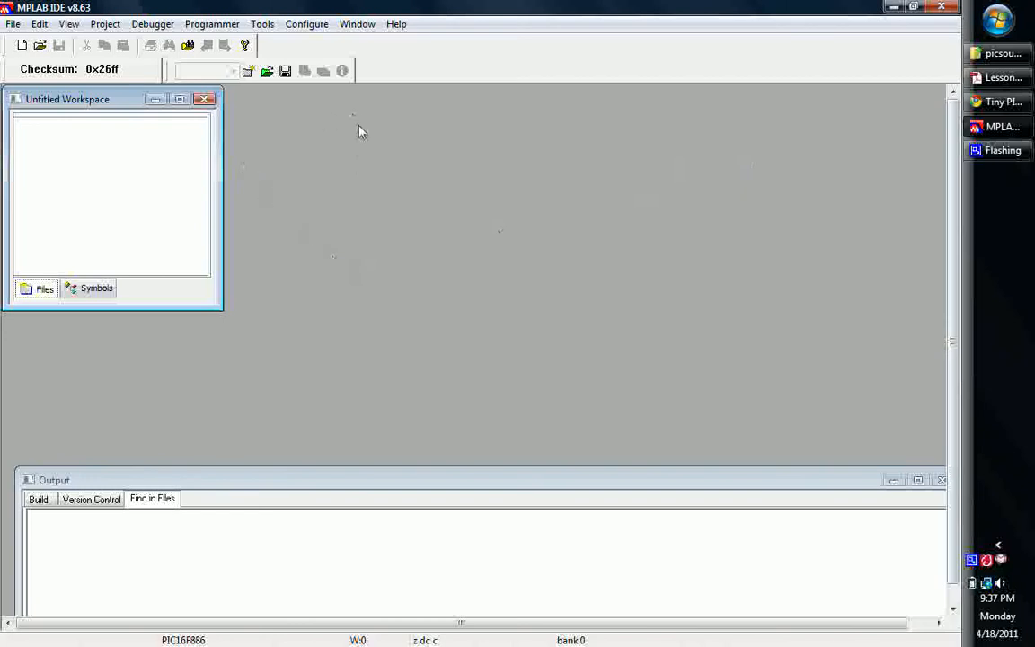
{"action": "mouse_move", "coordinate": [115, 70]}
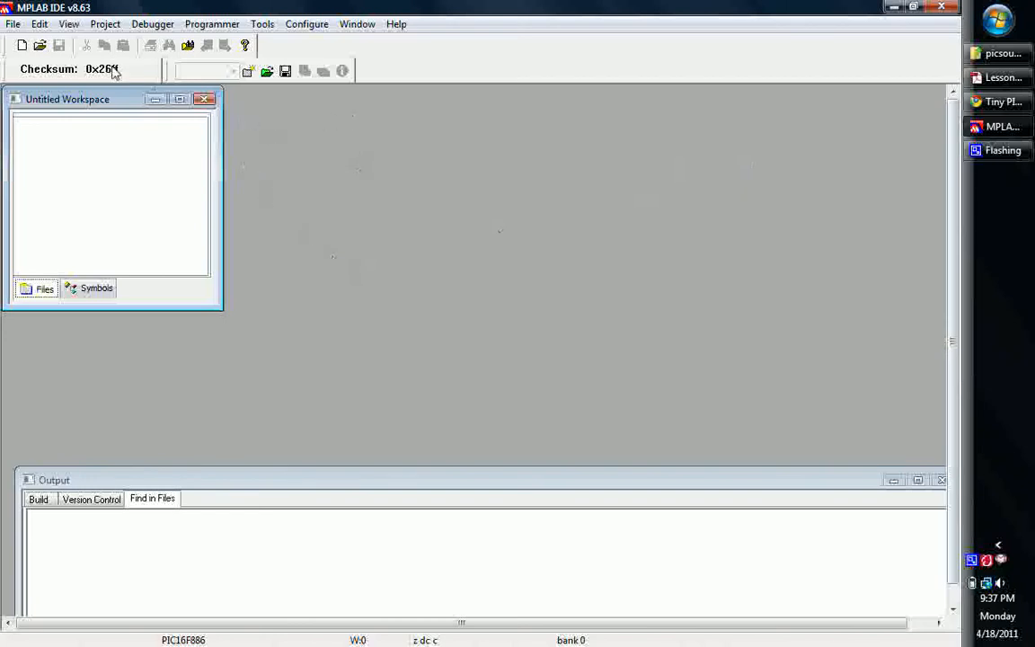
Step: Launch the Project Wizard, keep PIC16F886 as the device, and open the toolsuite list
{"action": "left_click", "coordinate": [104, 24]}
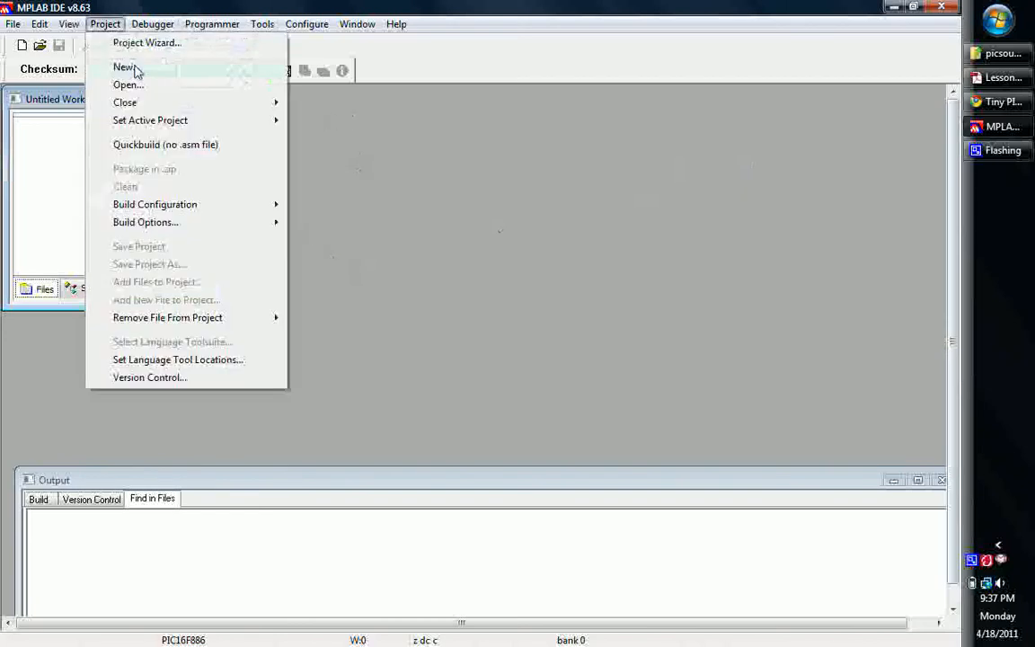
{"action": "left_click", "coordinate": [147, 42]}
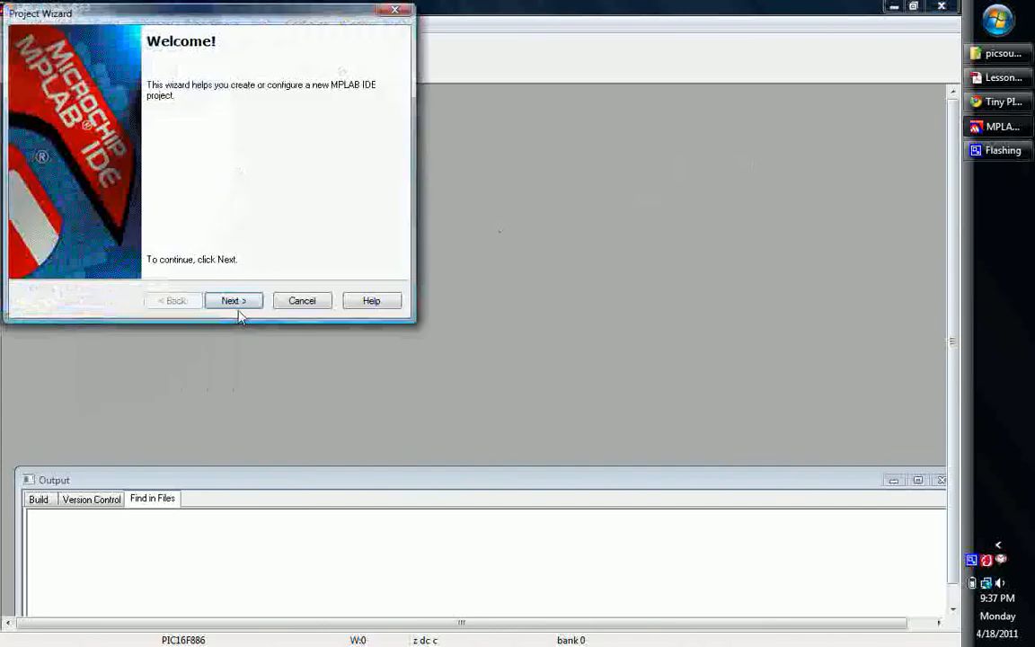
{"action": "left_click", "coordinate": [233, 300]}
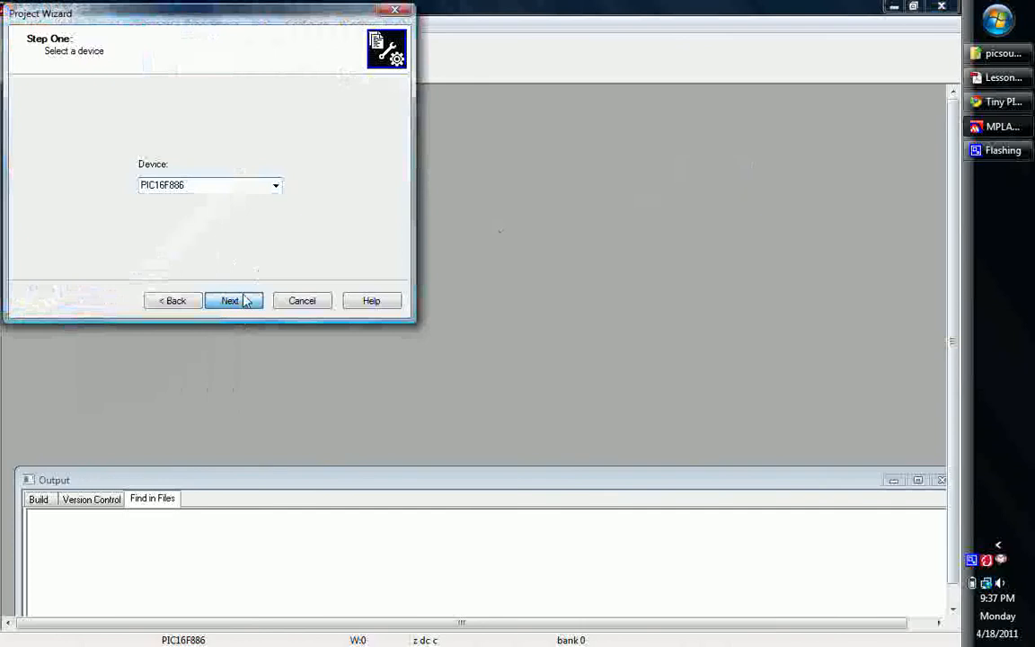
{"action": "left_click", "coordinate": [233, 300]}
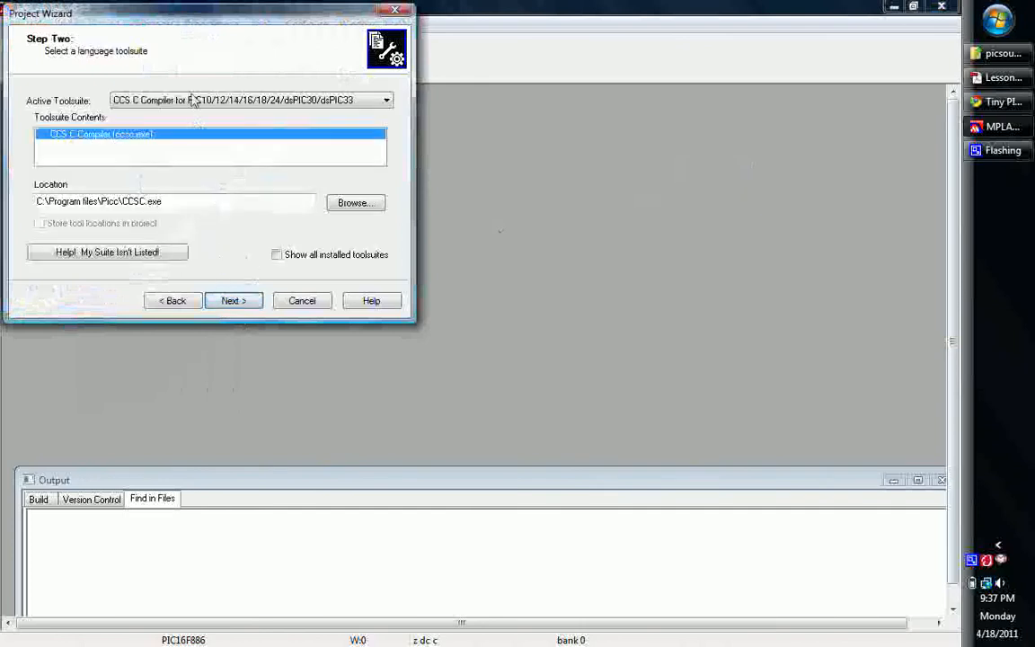
{"action": "left_click", "coordinate": [385, 99]}
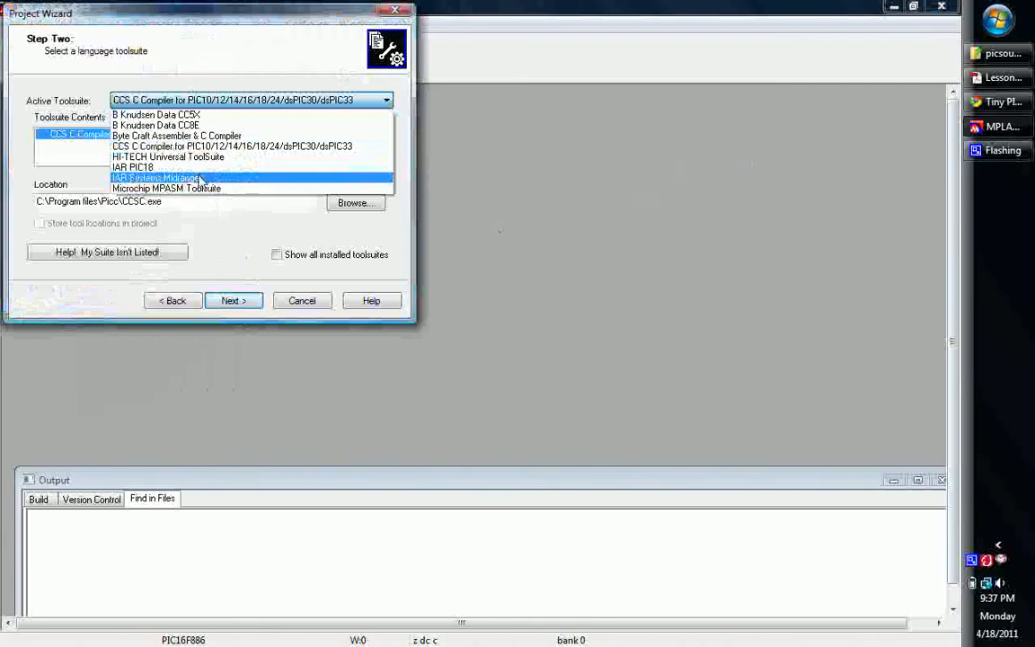
{"action": "mouse_move", "coordinate": [166, 188]}
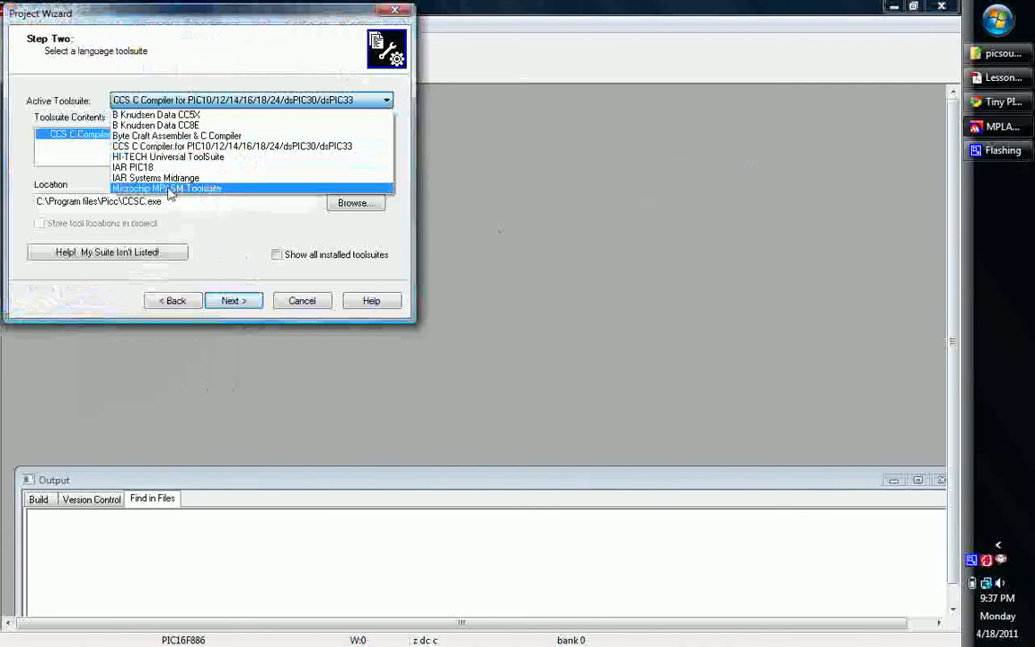
{"action": "mouse_move", "coordinate": [186, 197]}
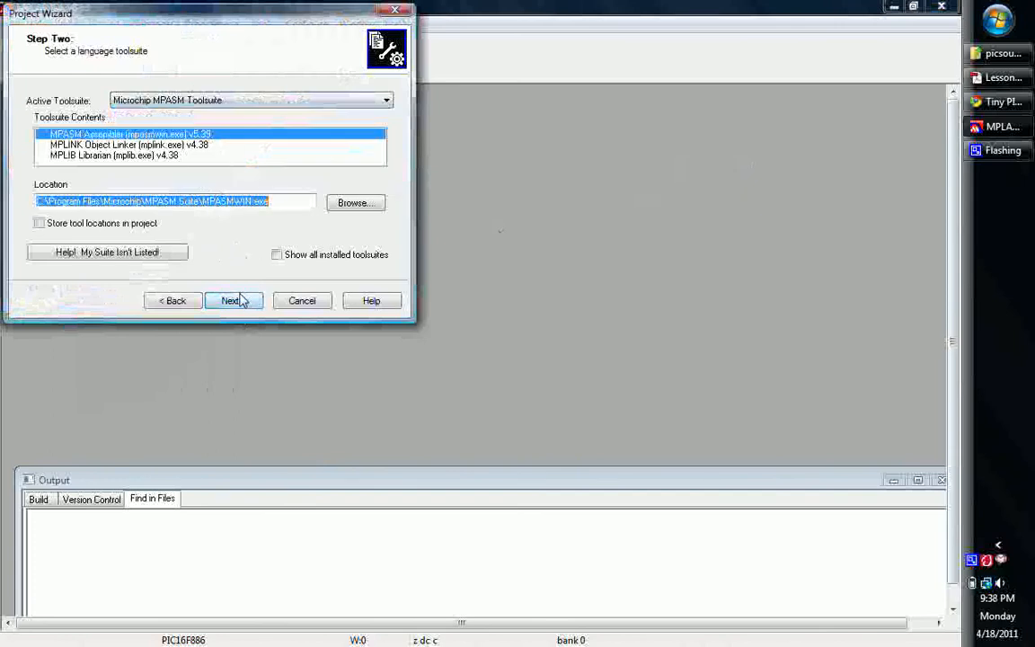
Step: Save the project file as 'Lesson 8 bootloader tiny' in the Lesson 8\bootloader folder
{"action": "left_click", "coordinate": [234, 300]}
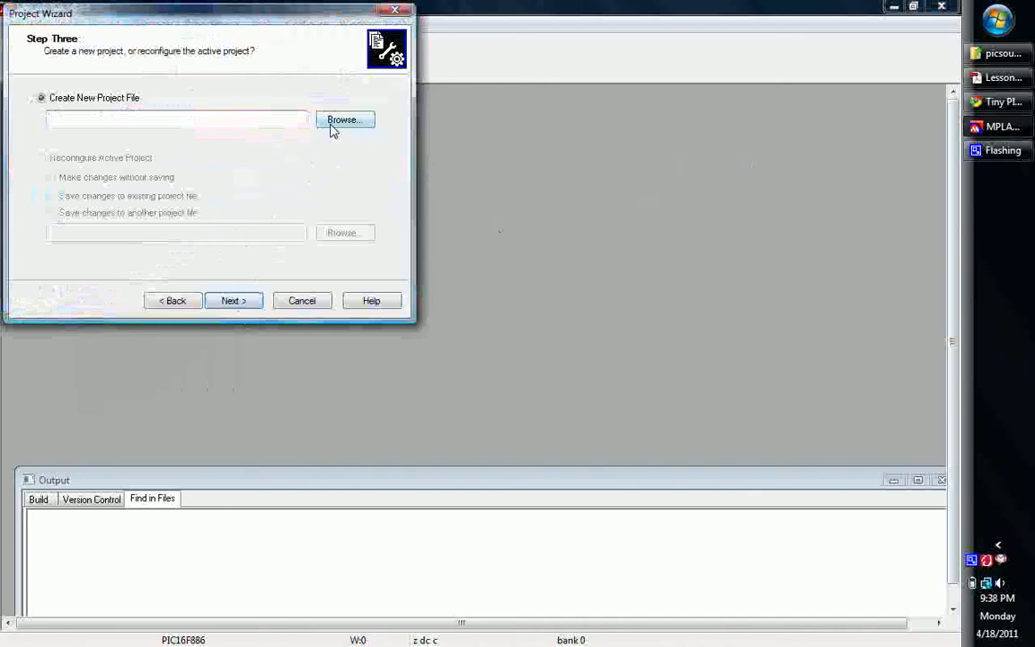
{"action": "left_click", "coordinate": [344, 119]}
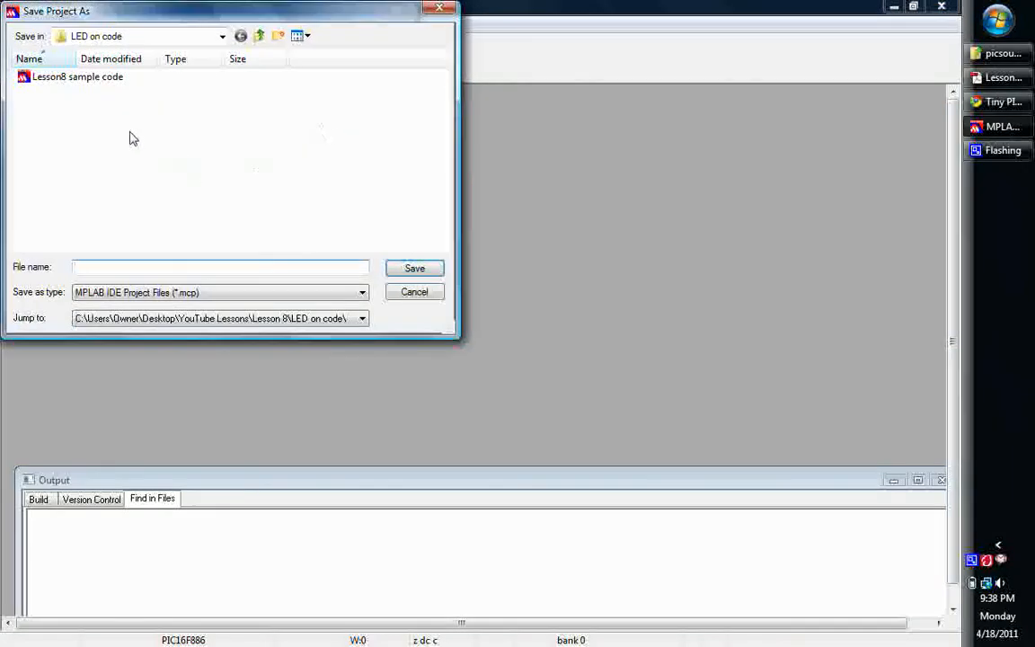
{"action": "left_click", "coordinate": [259, 36]}
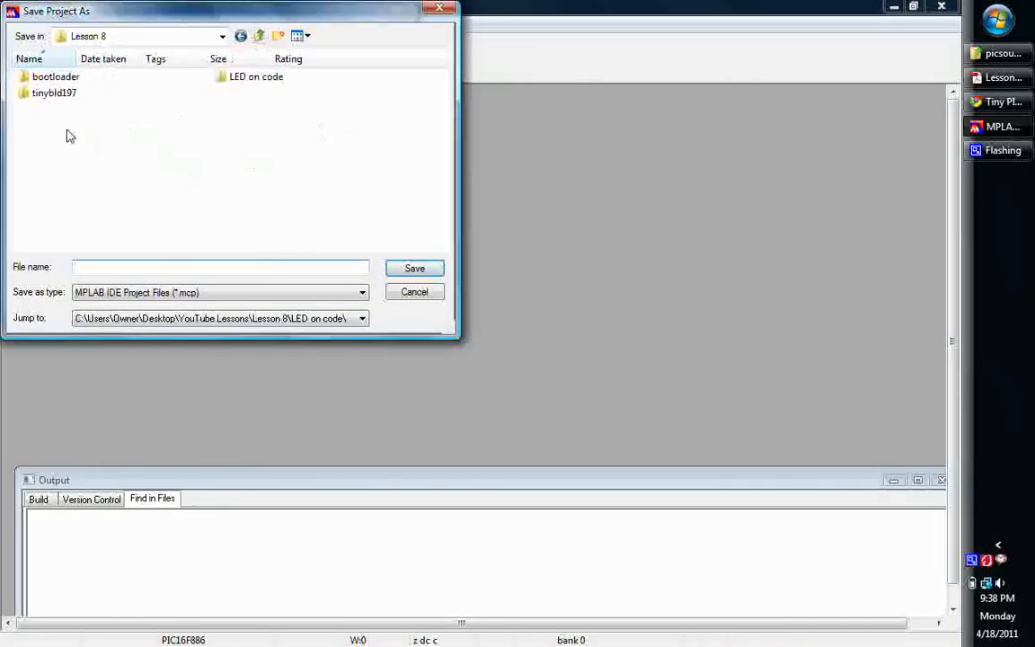
{"action": "left_click", "coordinate": [55, 76]}
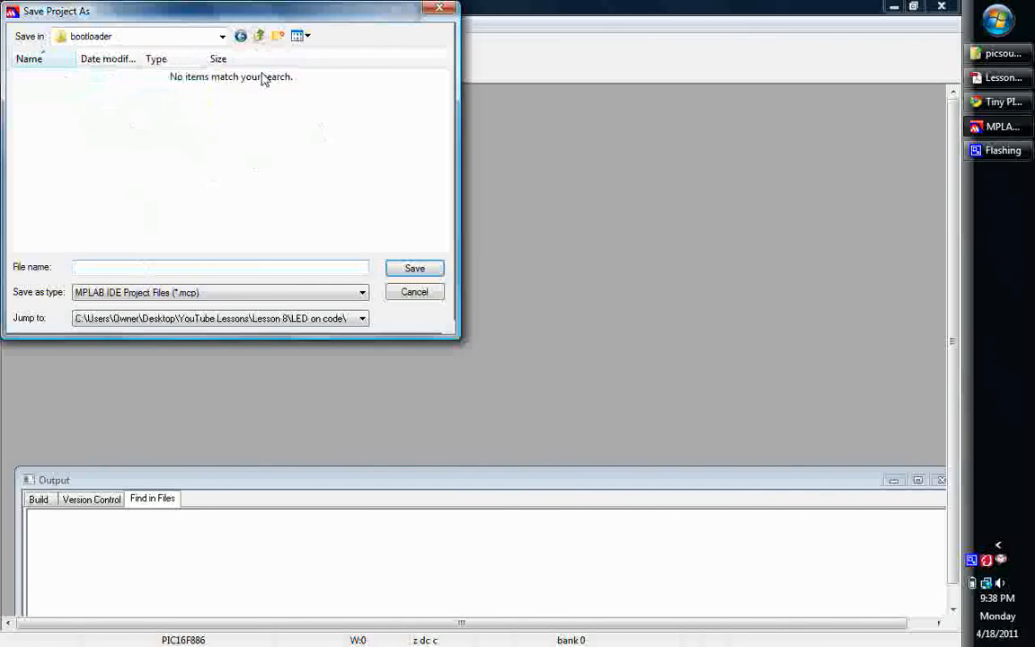
{"action": "type", "text": "Lesson 8 b"}
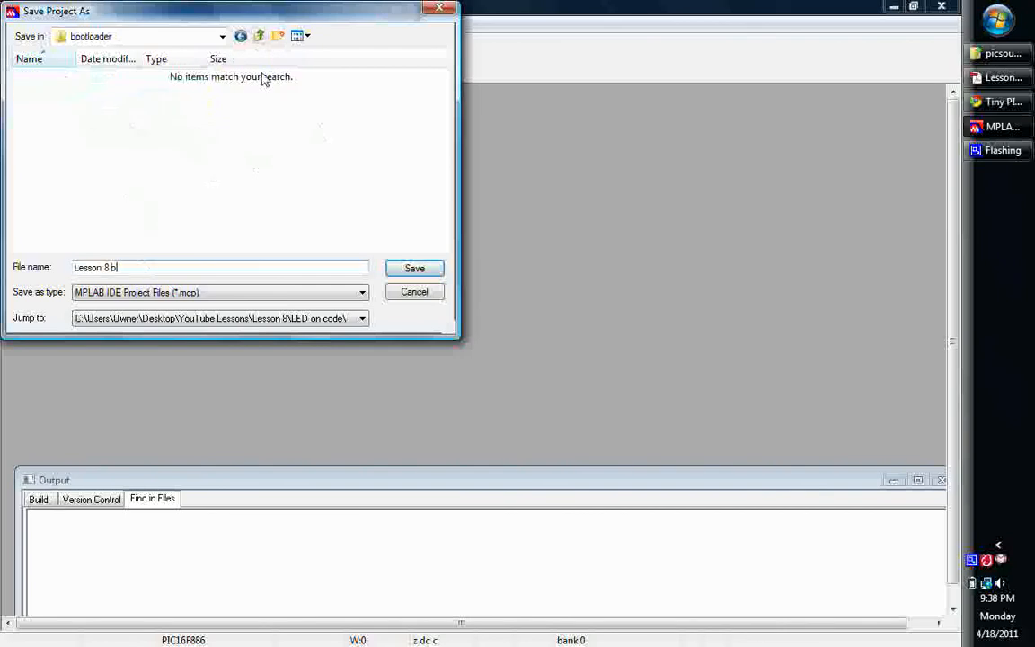
{"action": "type", "text": "ootloader tin"}
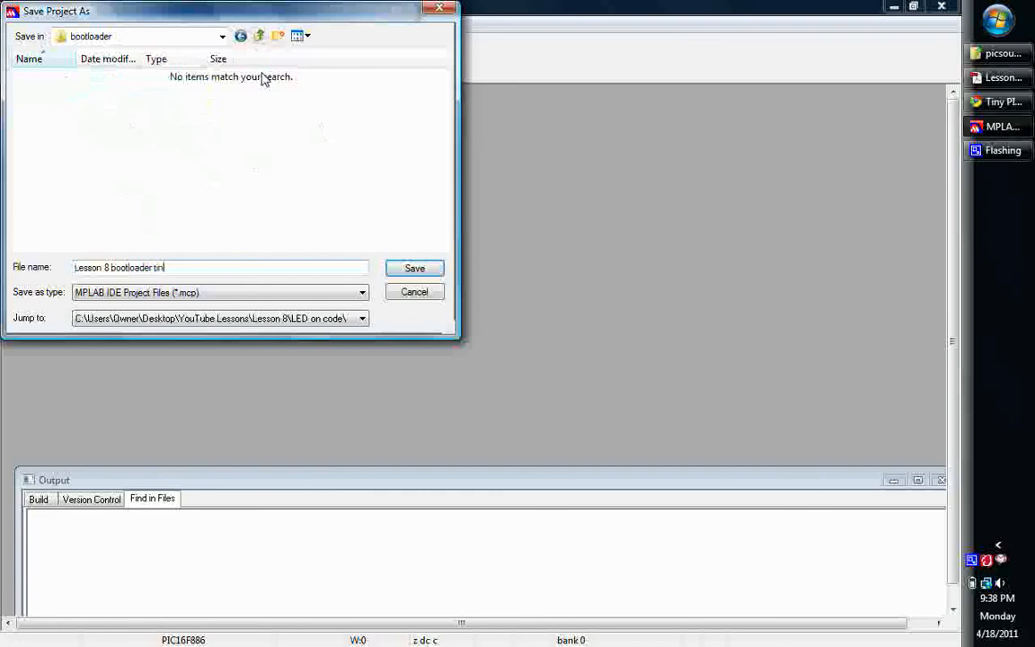
{"action": "left_click", "coordinate": [414, 267]}
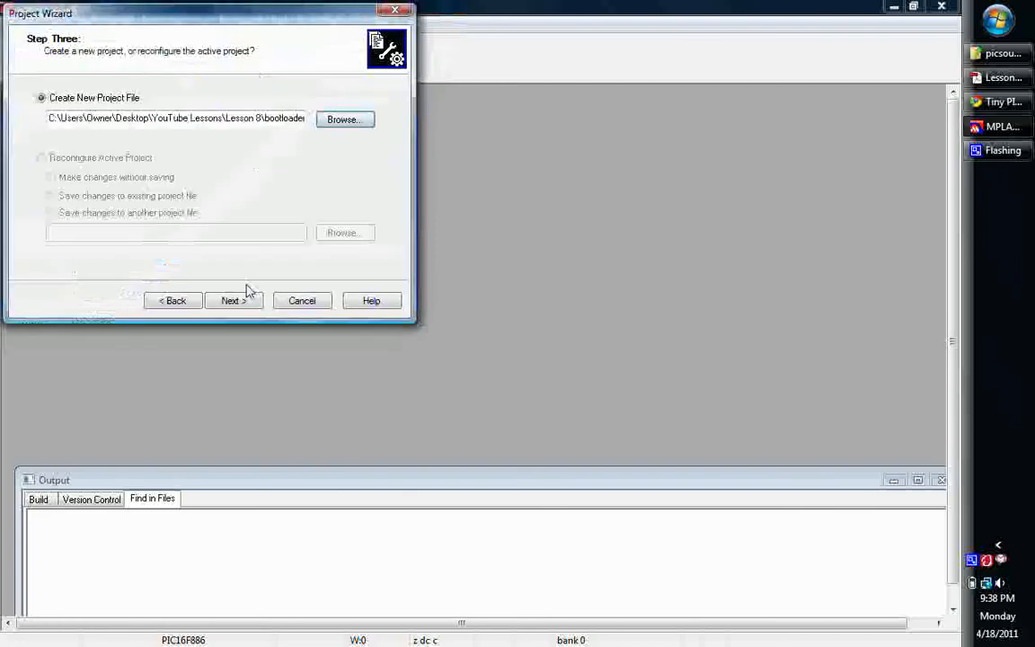
Step: Add tinybld16F886.asm and the three include files, then finish the wizard
{"action": "left_click", "coordinate": [232, 300]}
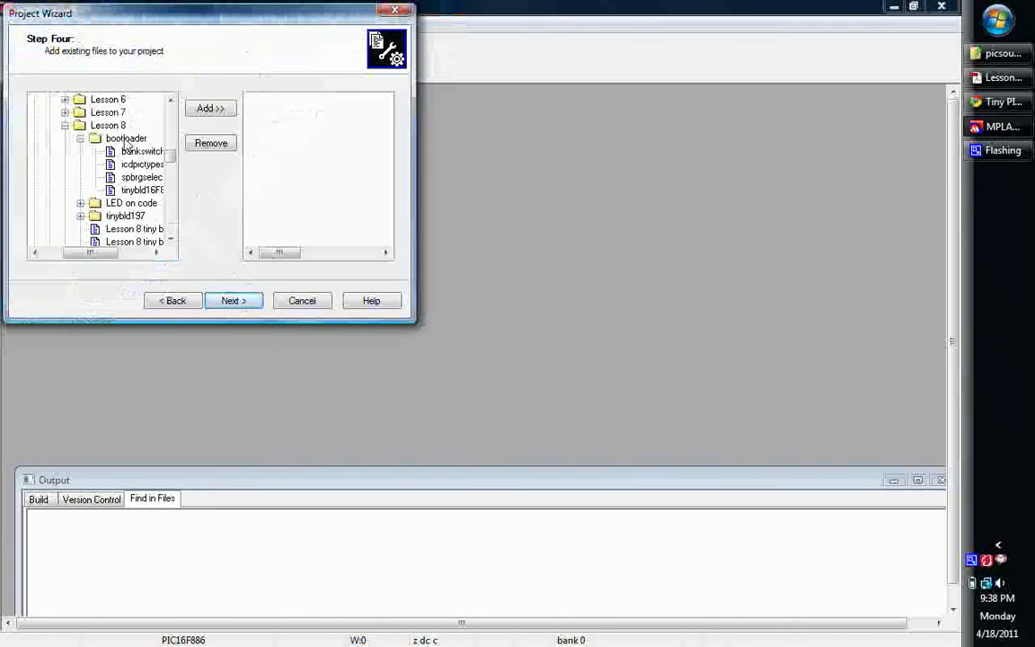
{"action": "mouse_move", "coordinate": [141, 151]}
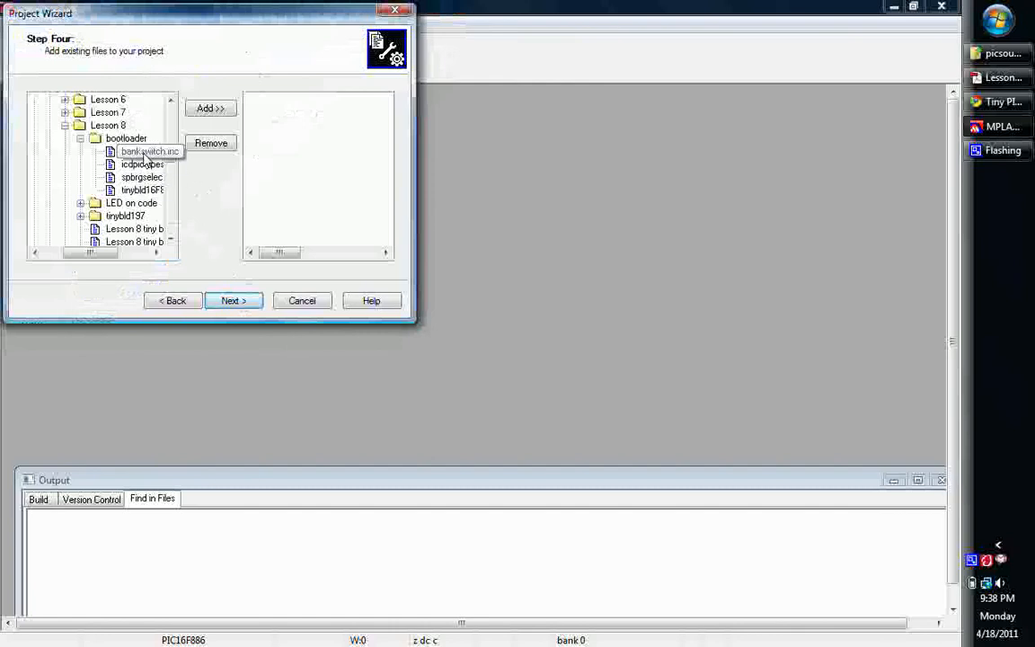
{"action": "left_click", "coordinate": [142, 164]}
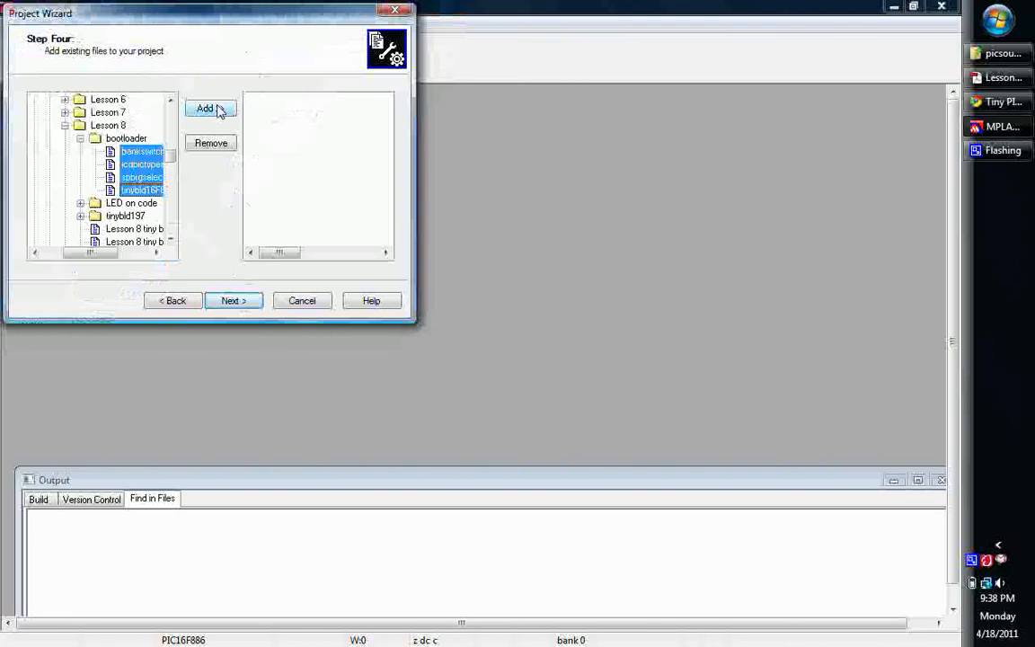
{"action": "left_click", "coordinate": [233, 300]}
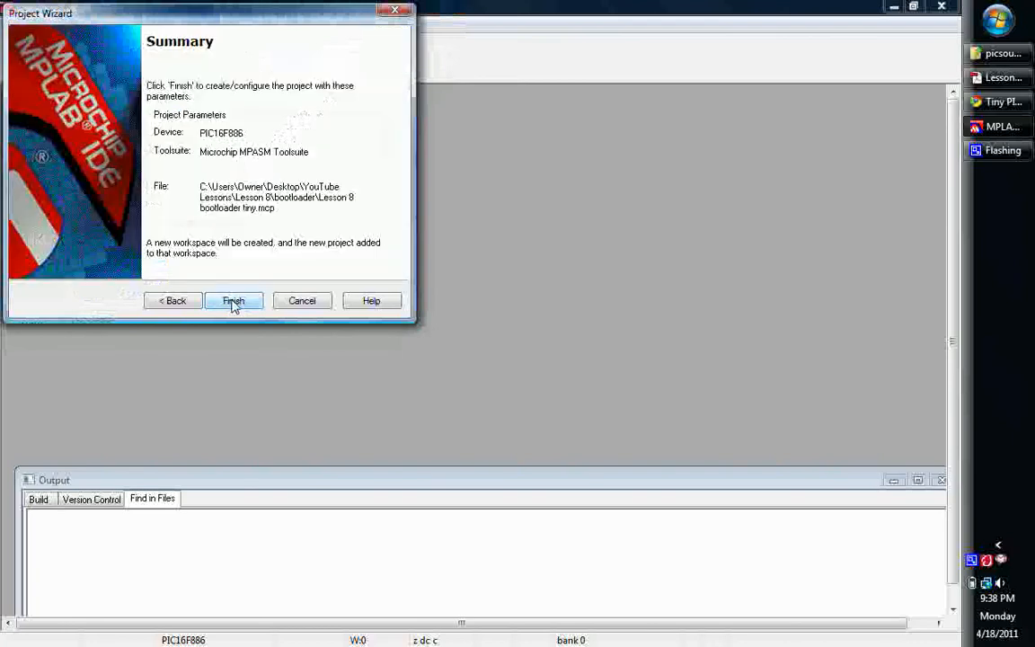
{"action": "left_click", "coordinate": [234, 300]}
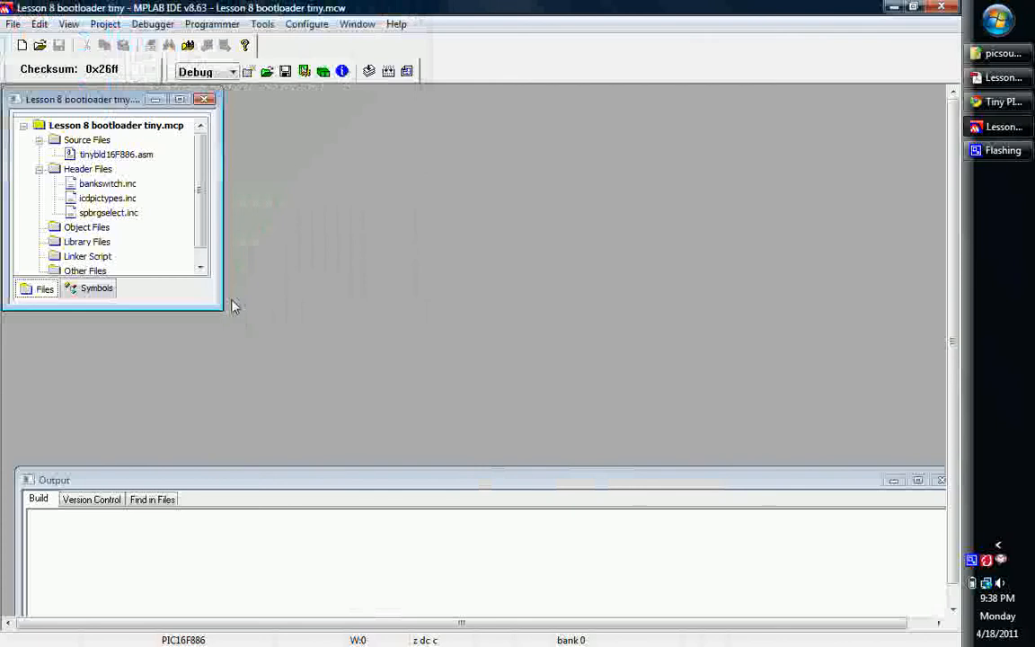
{"action": "mouse_move", "coordinate": [171, 148]}
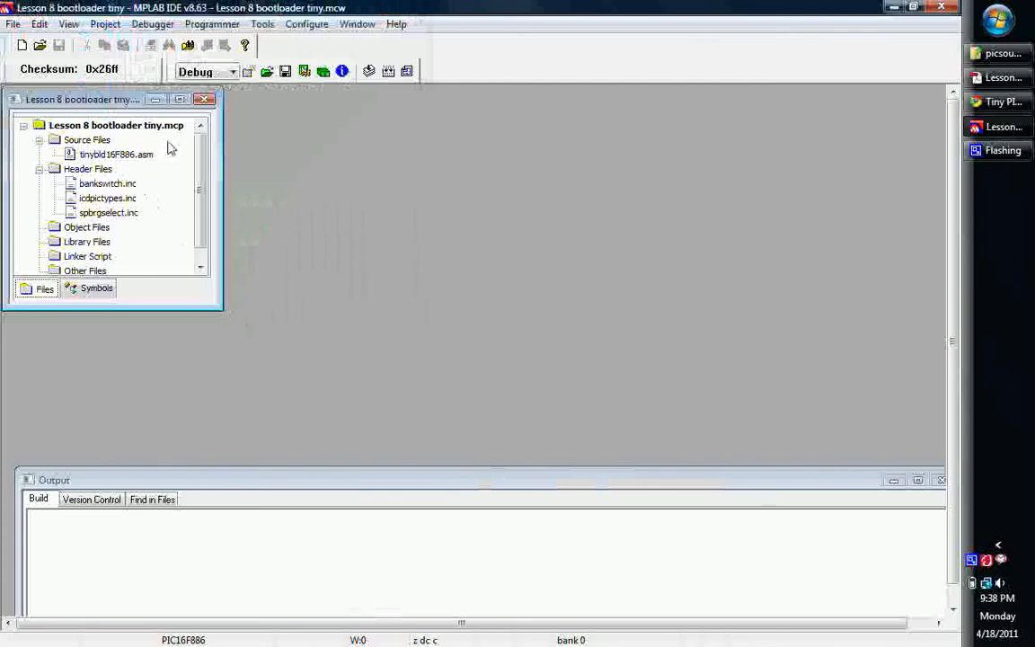
Step: Open tinybld16F886.asm in an enlarged editor and inspect its xtal and include lines
{"action": "double_click", "coordinate": [116, 154]}
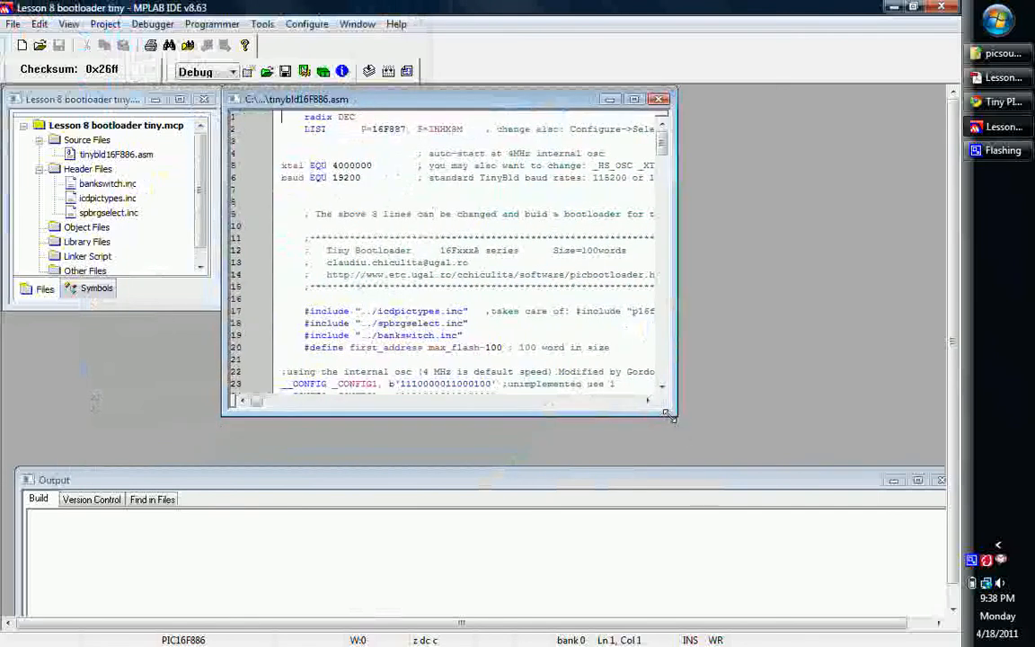
{"action": "left_click_drag", "start_coordinate": [669, 413], "coordinate": [777, 458]}
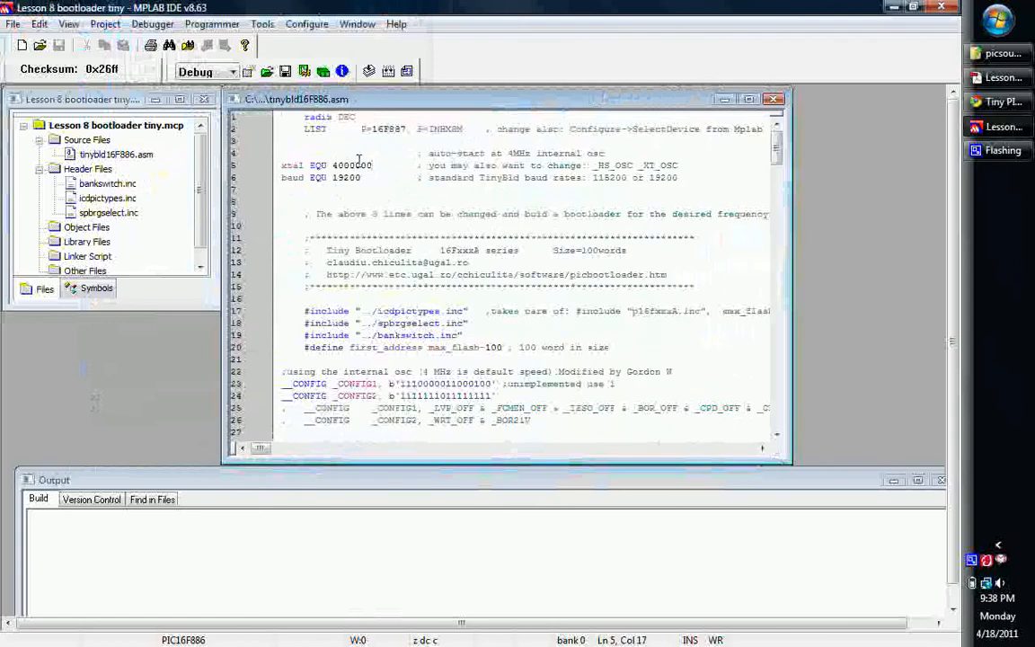
{"action": "left_click", "coordinate": [377, 178]}
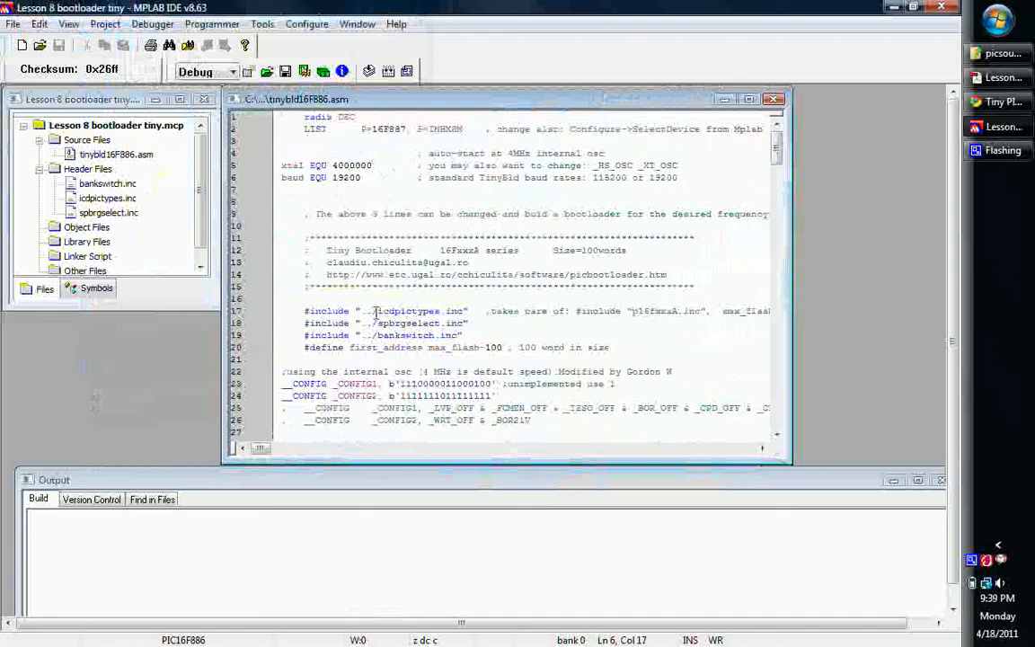
{"action": "left_click", "coordinate": [429, 238]}
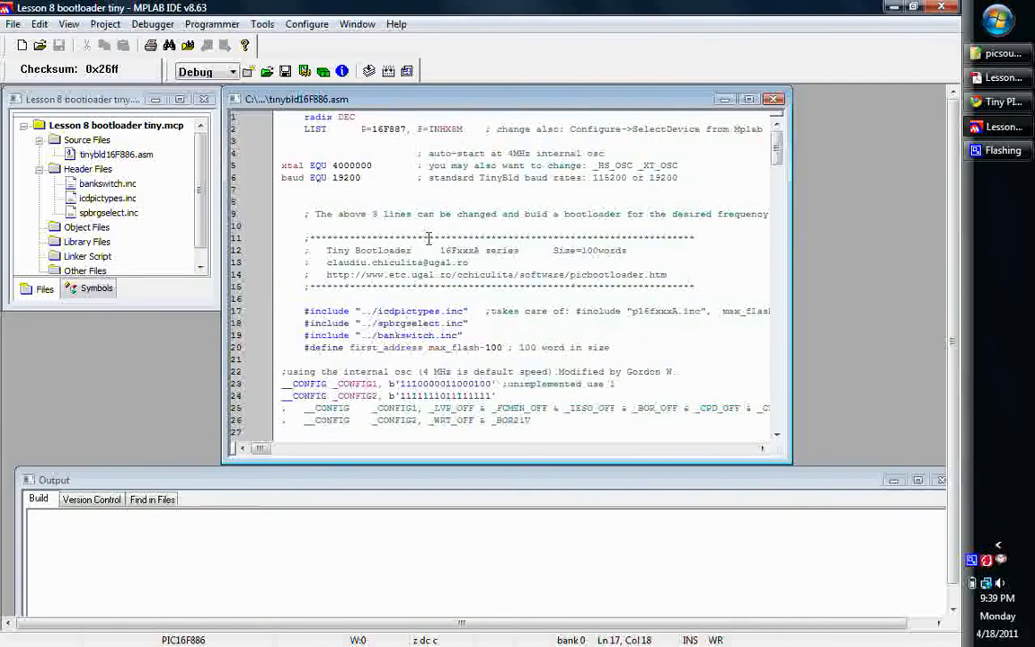
Step: Remove '../' from the icdpictypes.inc, spbrgselect.inc and bankswitch.inc include paths
{"action": "left_click", "coordinate": [379, 334]}
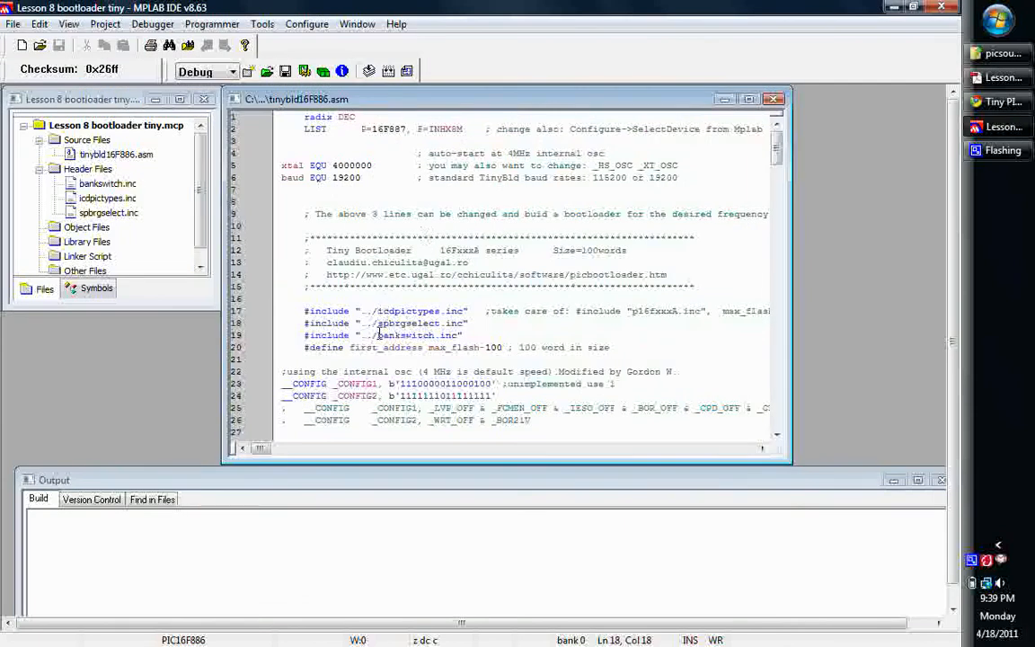
{"action": "left_click", "coordinate": [401, 311]}
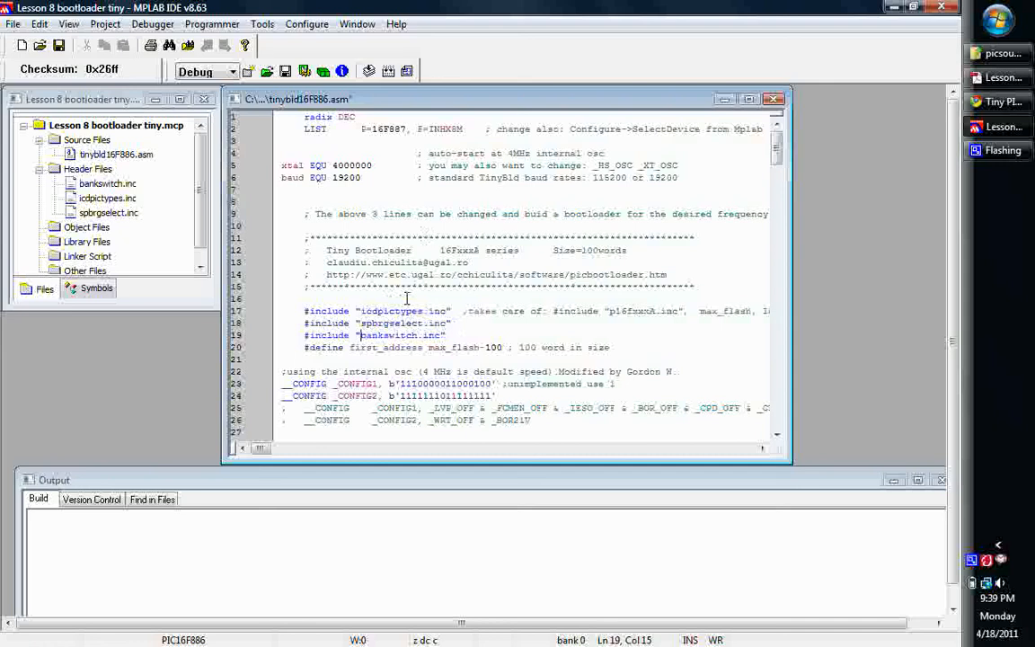
{"action": "left_click", "coordinate": [359, 262]}
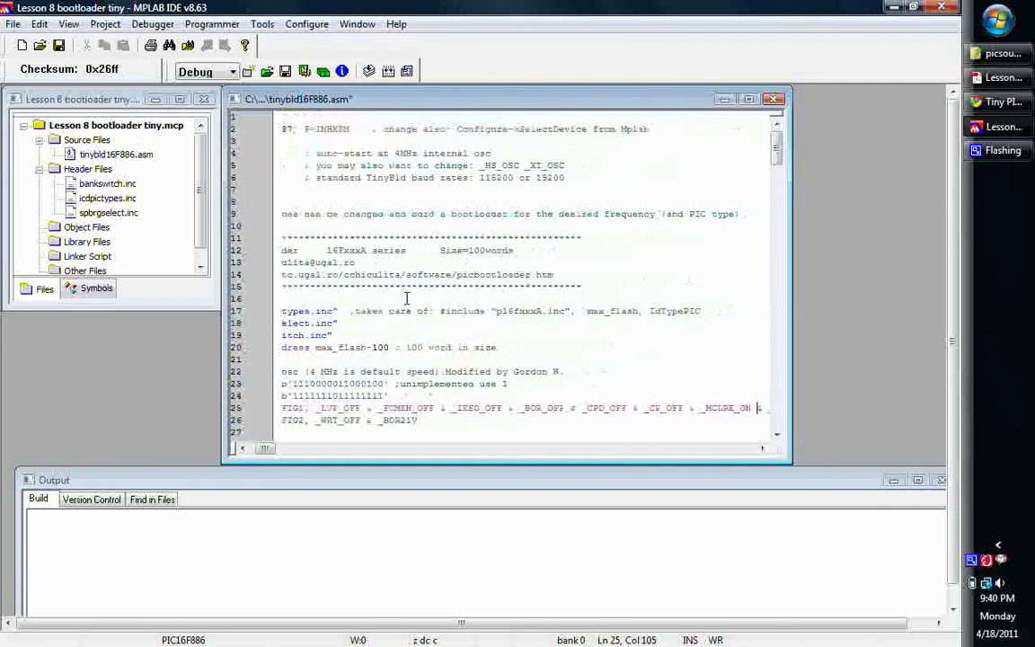
Step: Comment out __CONFIG lines 23 and 24 with a leading semicolon
{"action": "key", "text": "Left"}
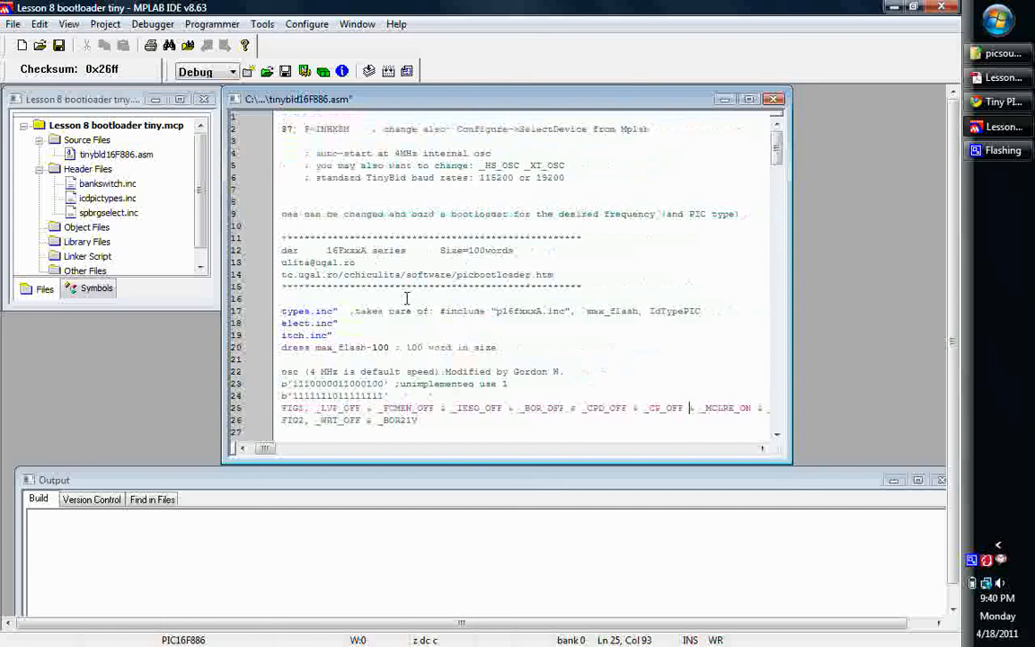
{"action": "left_click", "coordinate": [566, 407]}
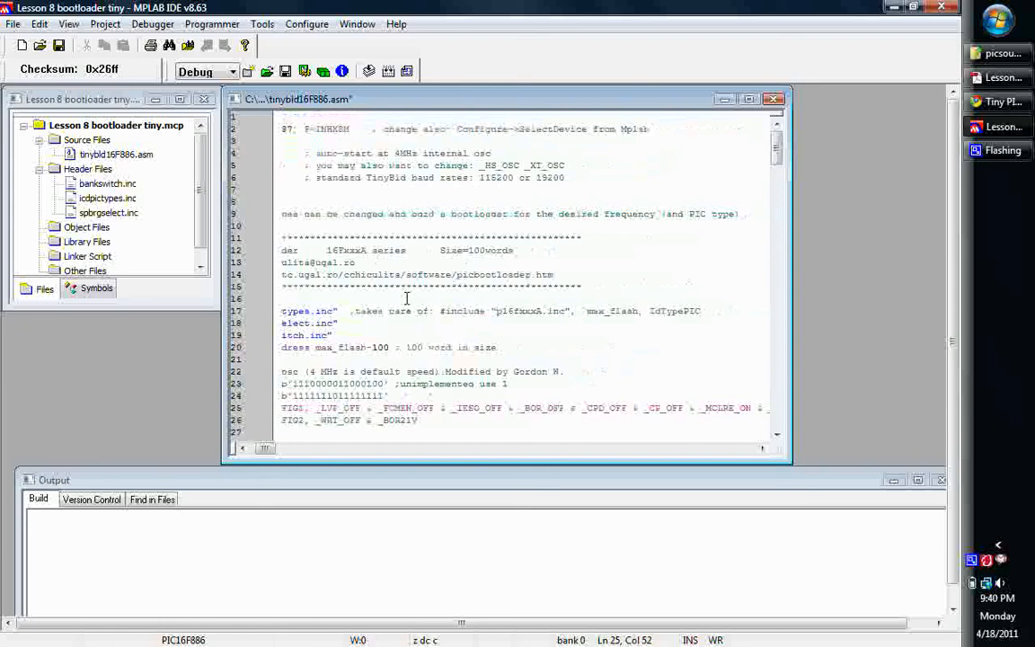
{"action": "left_click", "coordinate": [242, 448]}
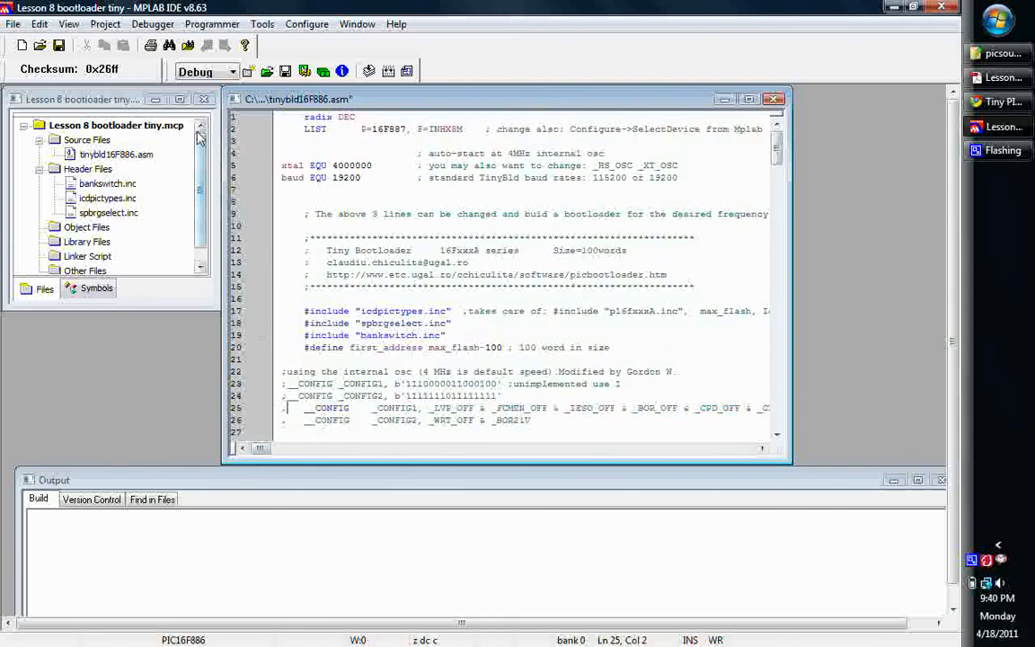
{"action": "left_click", "coordinate": [307, 23]}
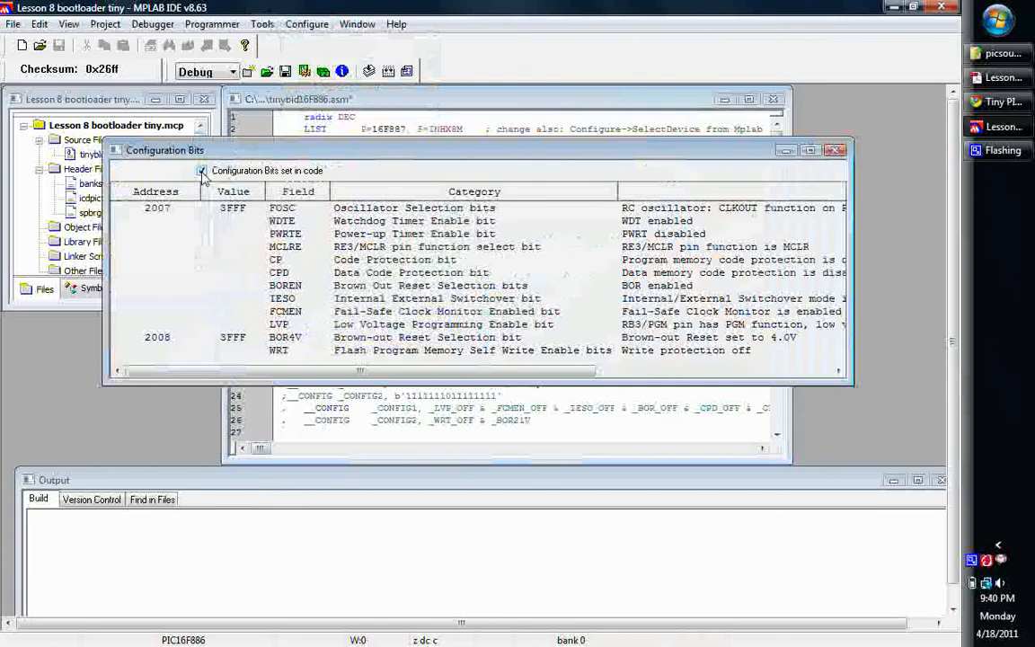
Step: Turn off 'Configuration Bits set in code' and disable WDTE so word 2007 reads 3FF7
{"action": "left_click", "coordinate": [202, 171]}
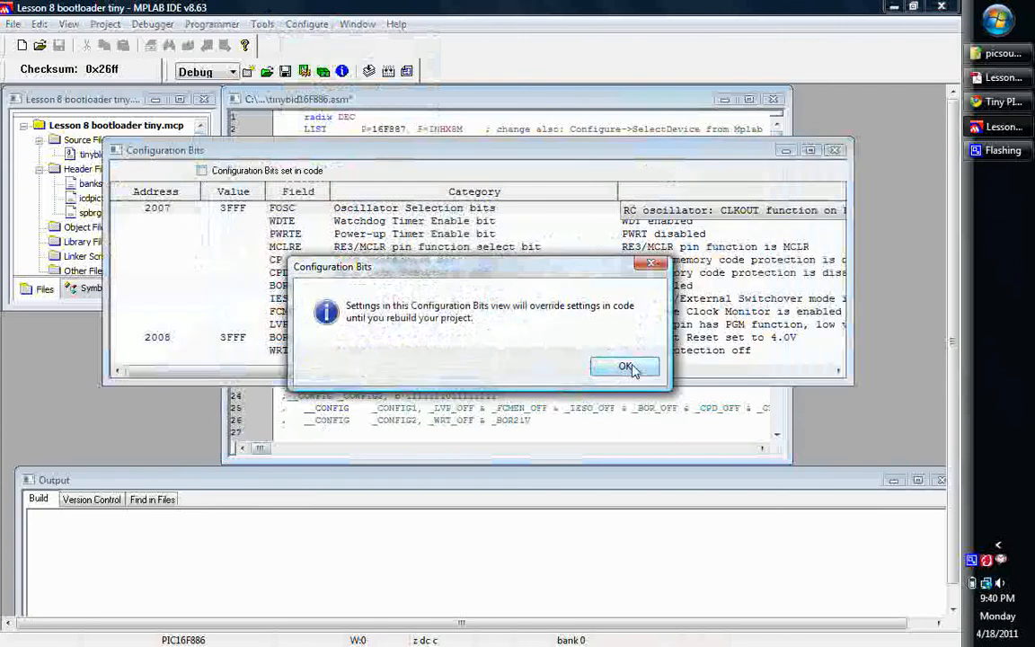
{"action": "left_click", "coordinate": [626, 366]}
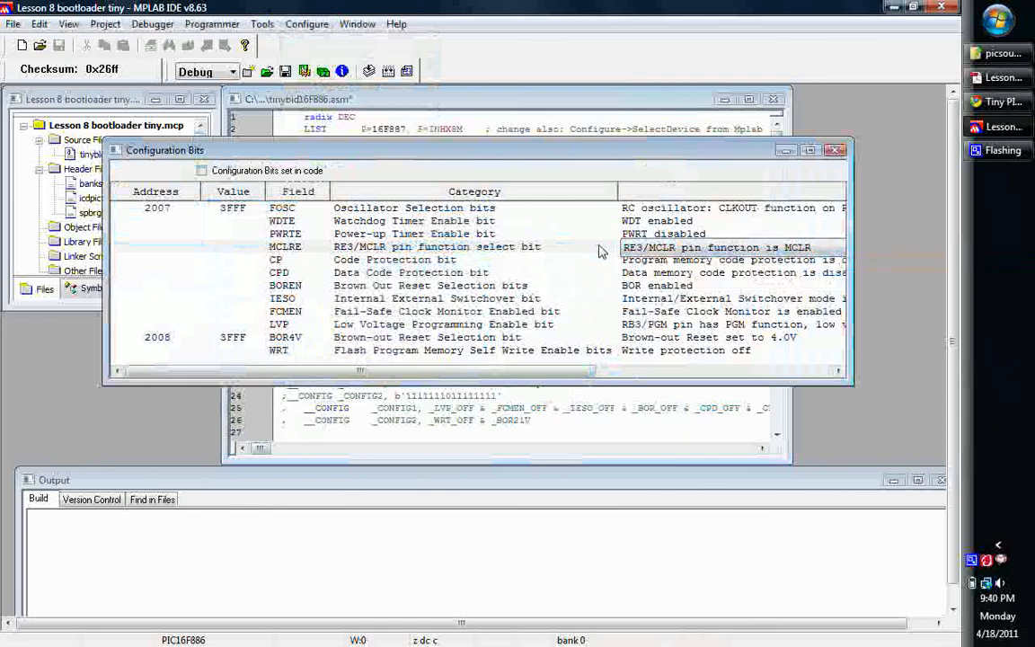
{"action": "mouse_move", "coordinate": [431, 215]}
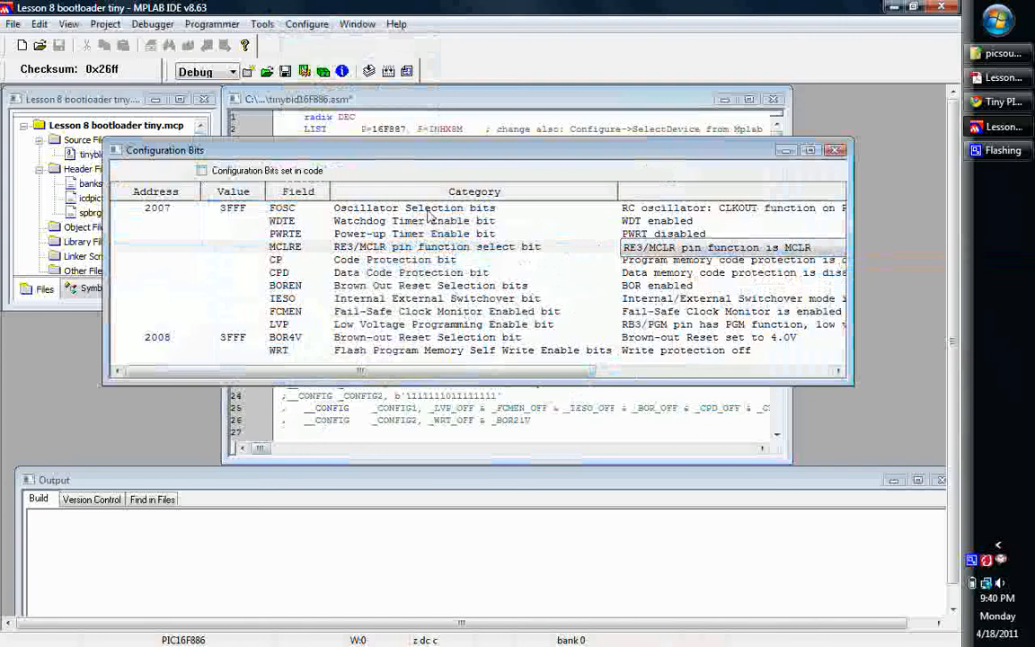
{"action": "mouse_move", "coordinate": [276, 185]}
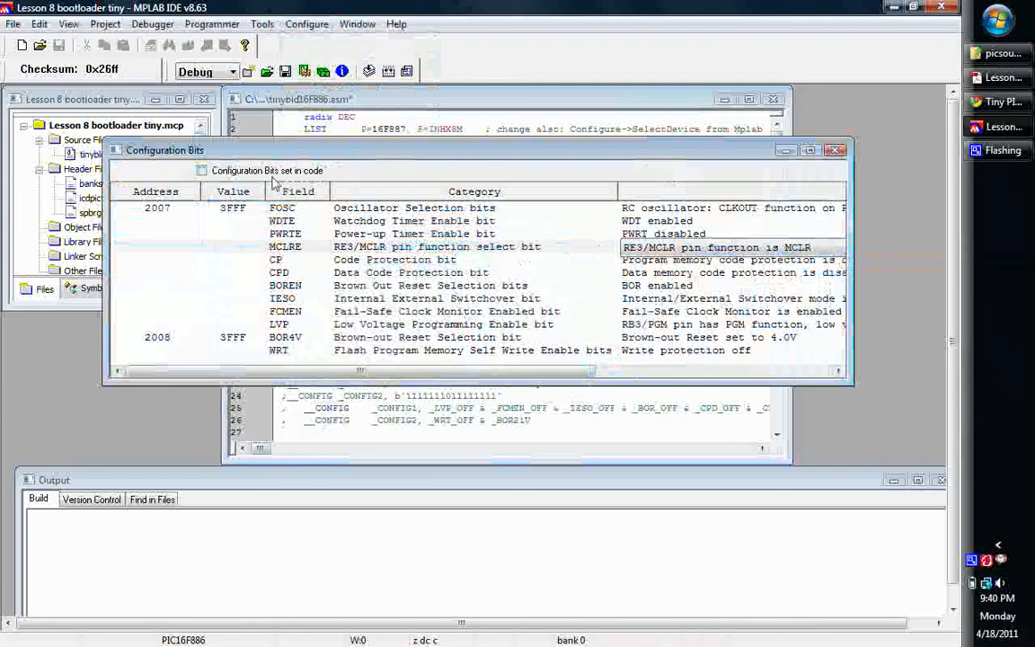
{"action": "mouse_move", "coordinate": [376, 252]}
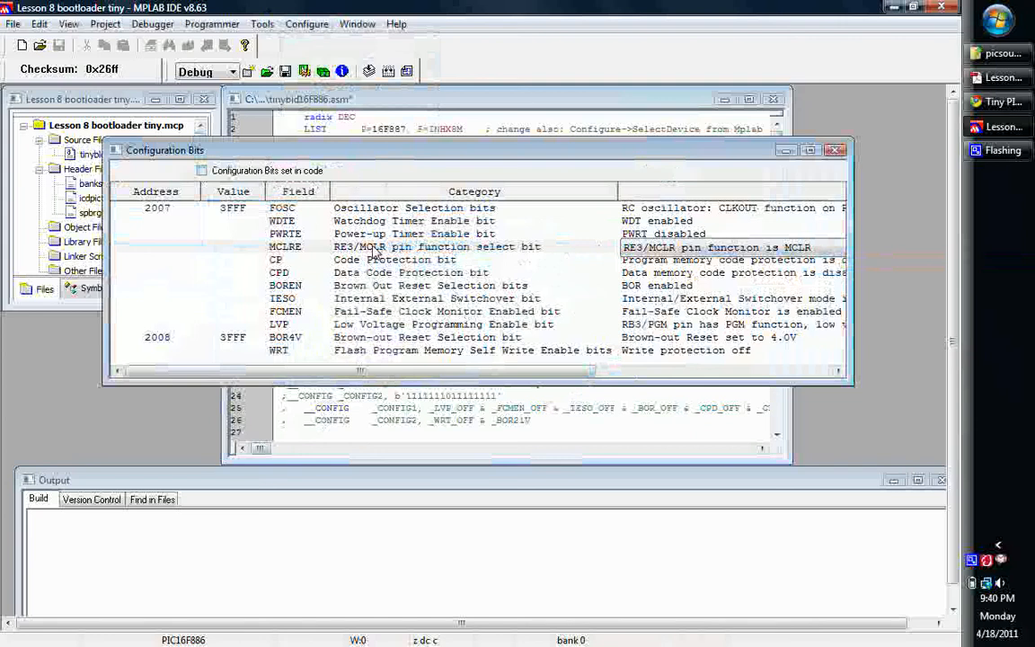
{"action": "mouse_move", "coordinate": [296, 213]}
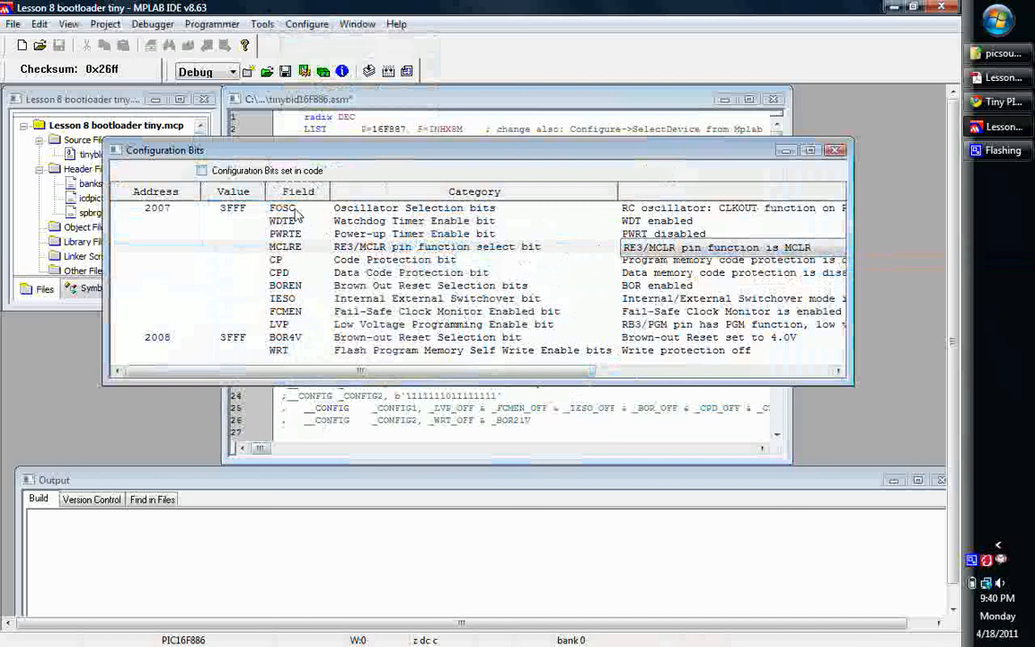
{"action": "mouse_move", "coordinate": [703, 167]}
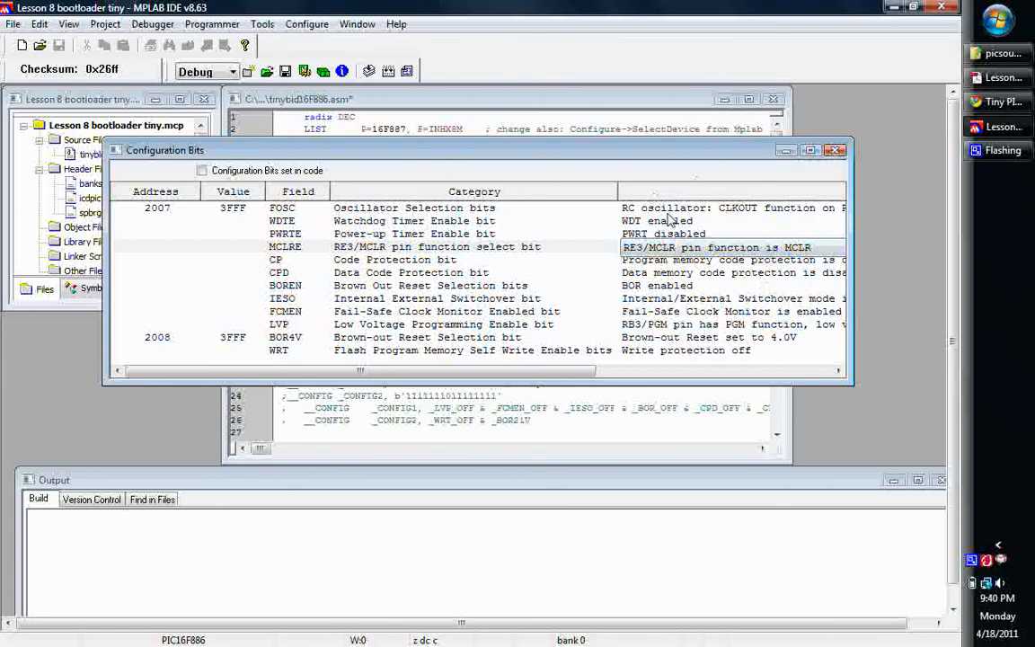
{"action": "left_click", "coordinate": [657, 221]}
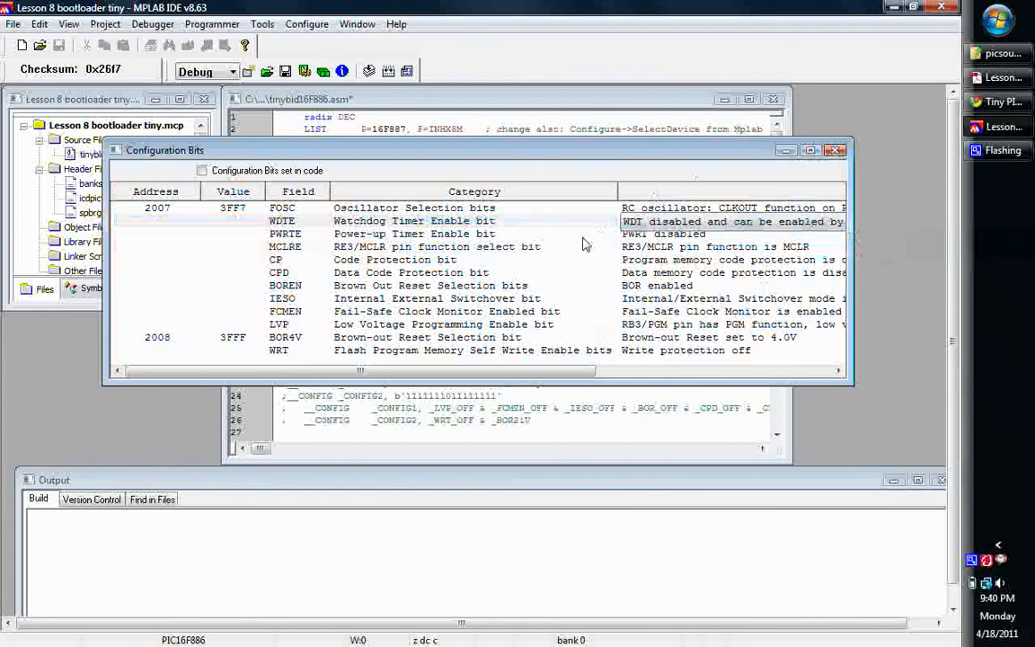
{"action": "left_click", "coordinate": [414, 208]}
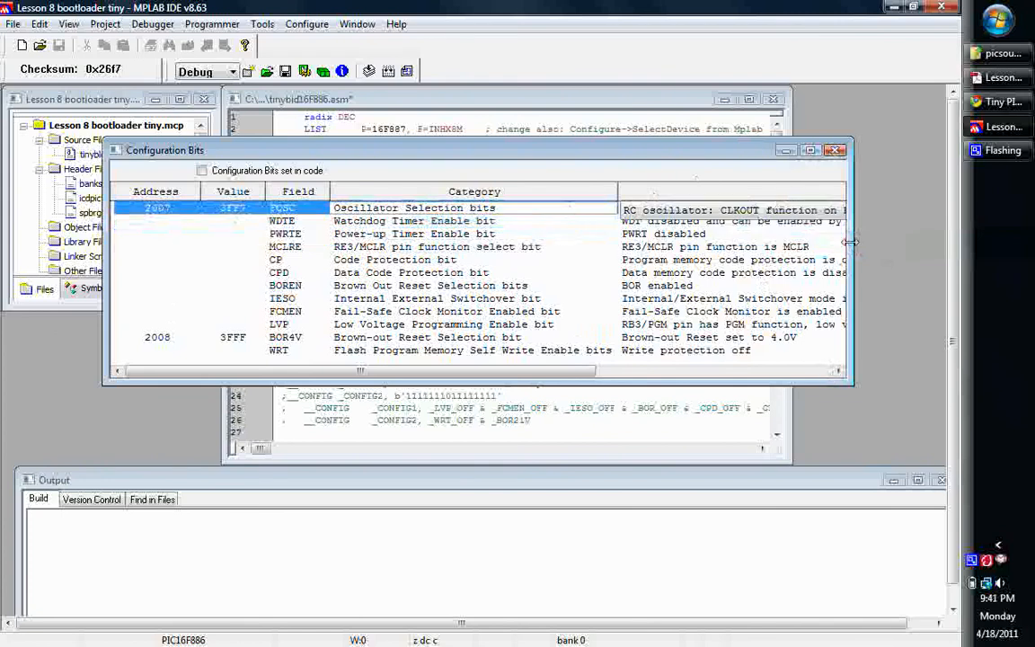
{"action": "left_click", "coordinate": [821, 150]}
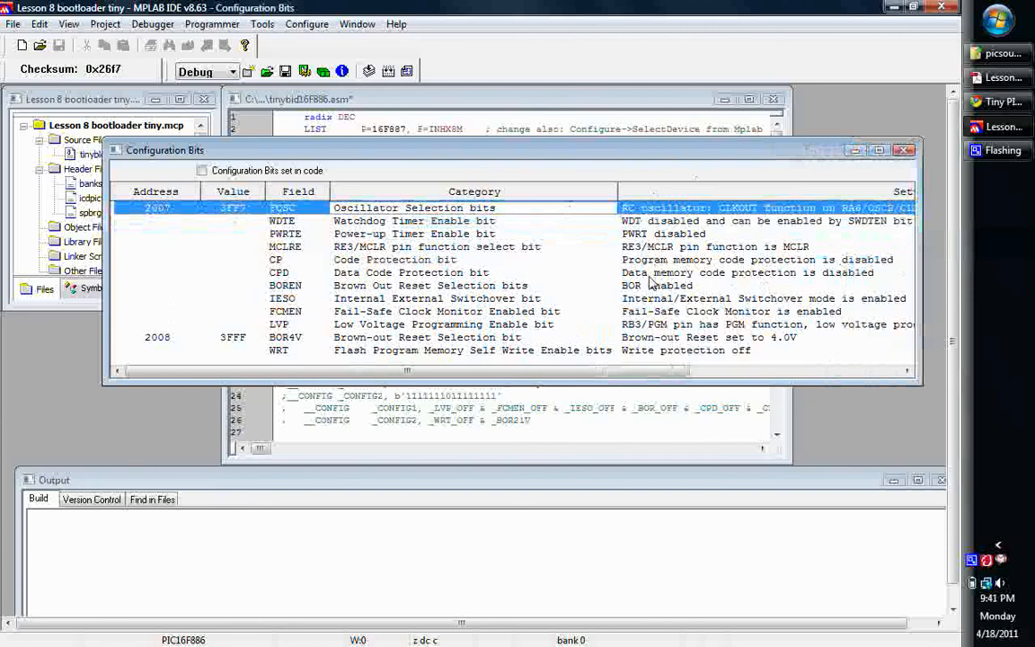
{"action": "mouse_move", "coordinate": [673, 349]}
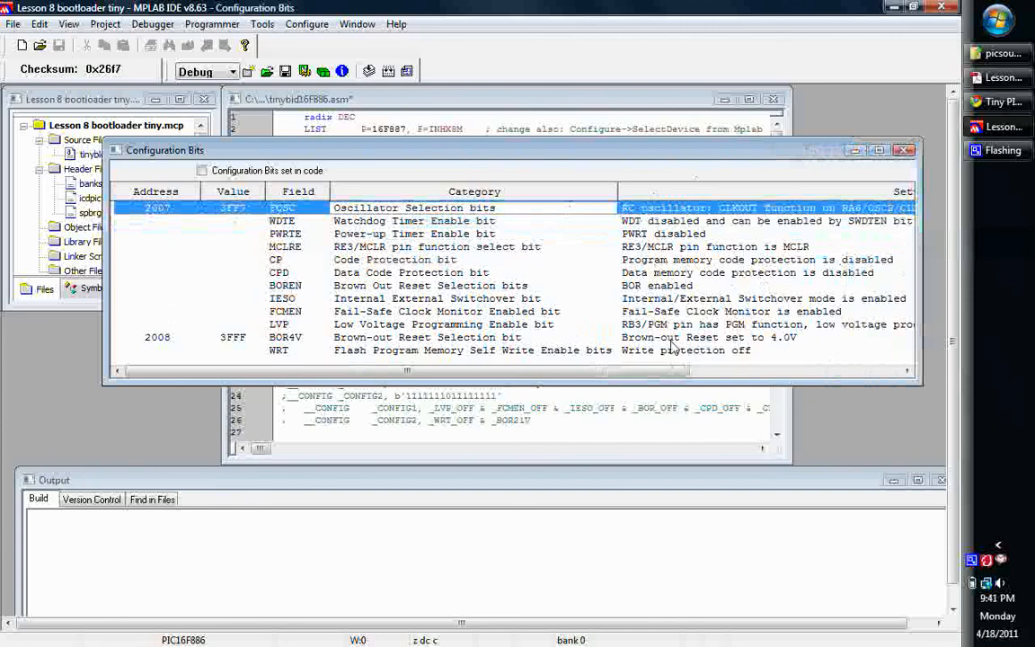
{"action": "mouse_move", "coordinate": [901, 247]}
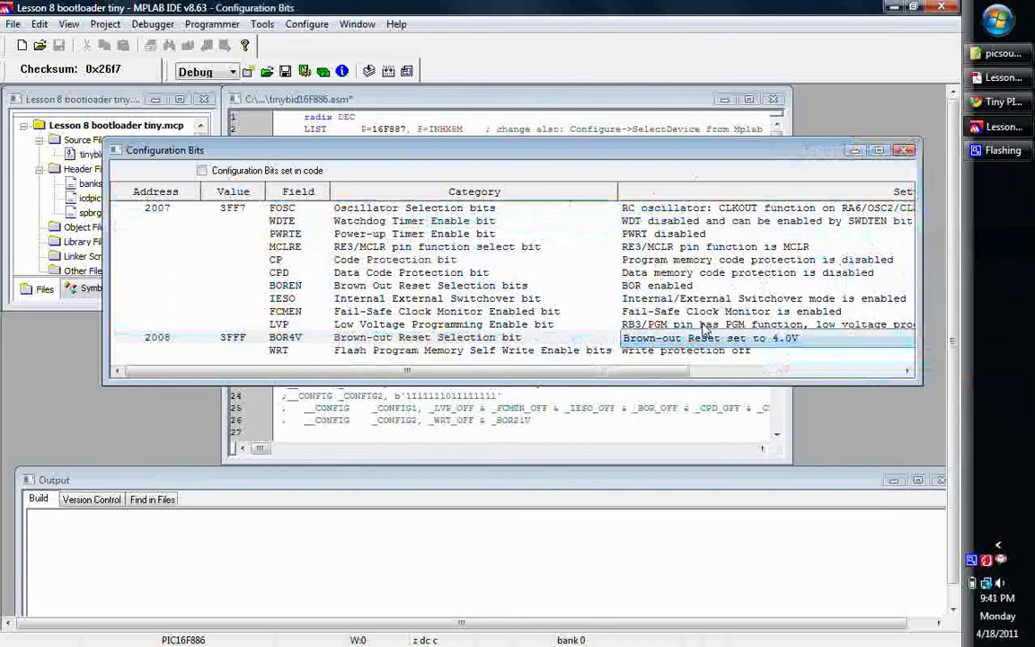
{"action": "left_click", "coordinate": [719, 324]}
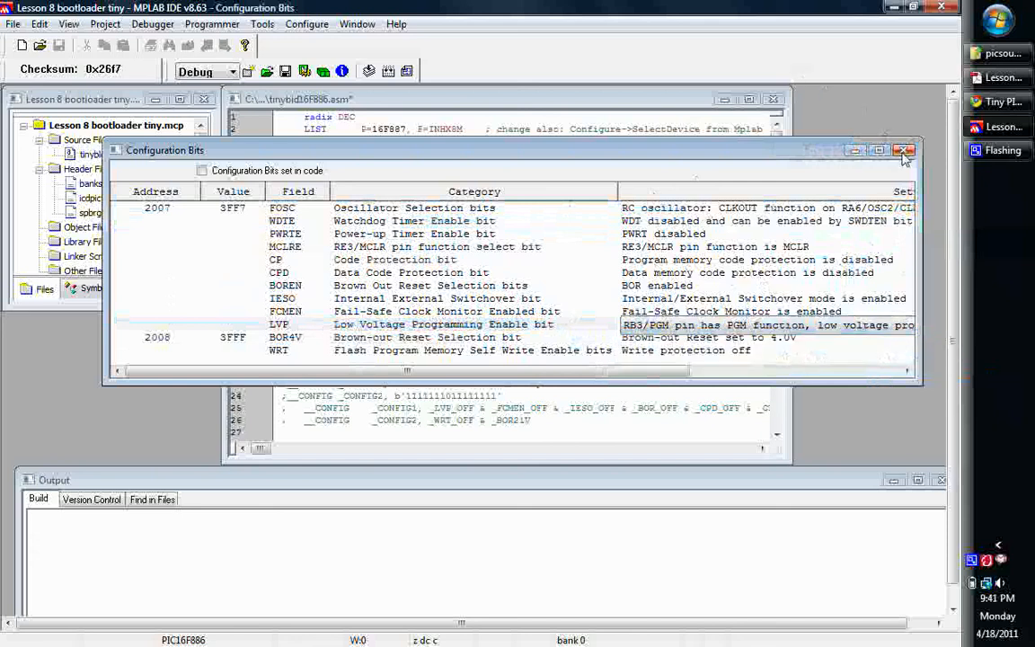
{"action": "left_click", "coordinate": [904, 150]}
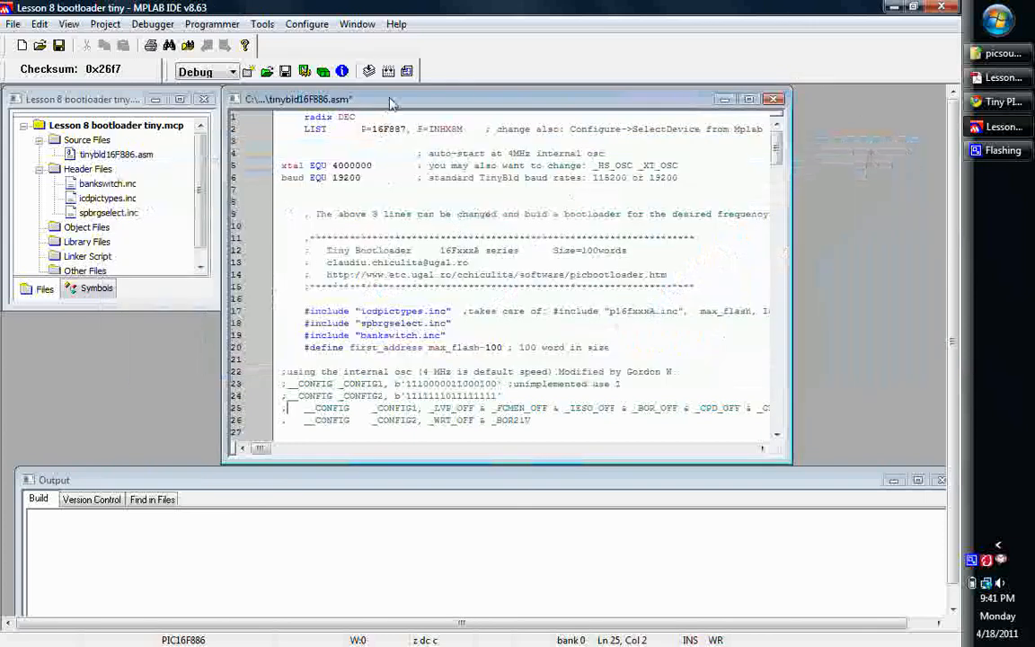
{"action": "mouse_move", "coordinate": [388, 71]}
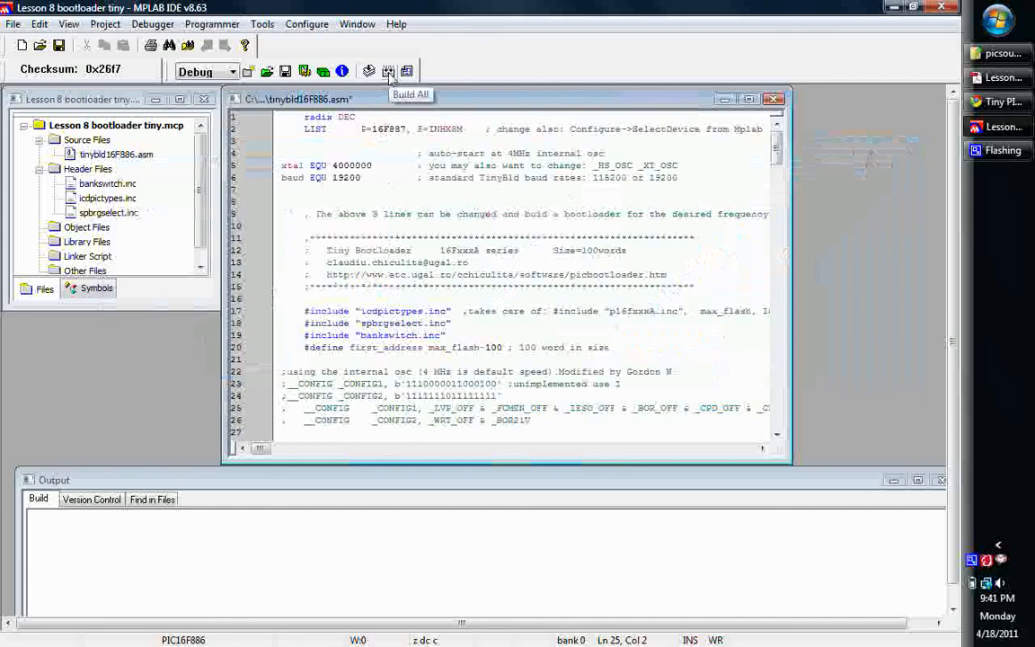
Step: Run Build All and confirm BUILD SUCCEEDED with checksum 0x2d66
{"action": "left_click", "coordinate": [388, 71]}
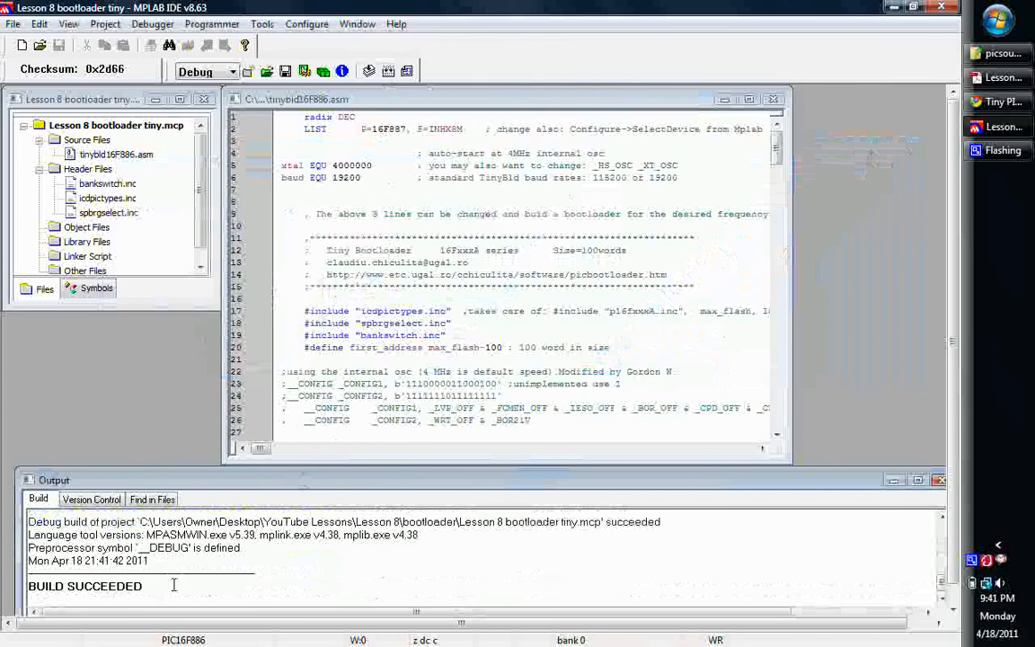
{"action": "mouse_move", "coordinate": [319, 369]}
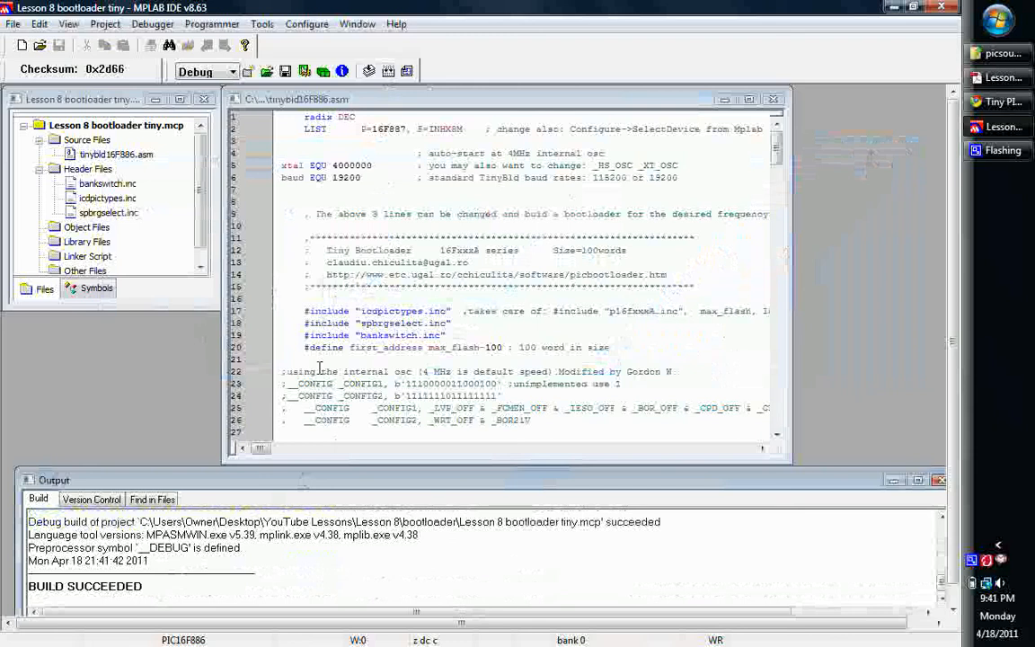
{"action": "mouse_move", "coordinate": [745, 203]}
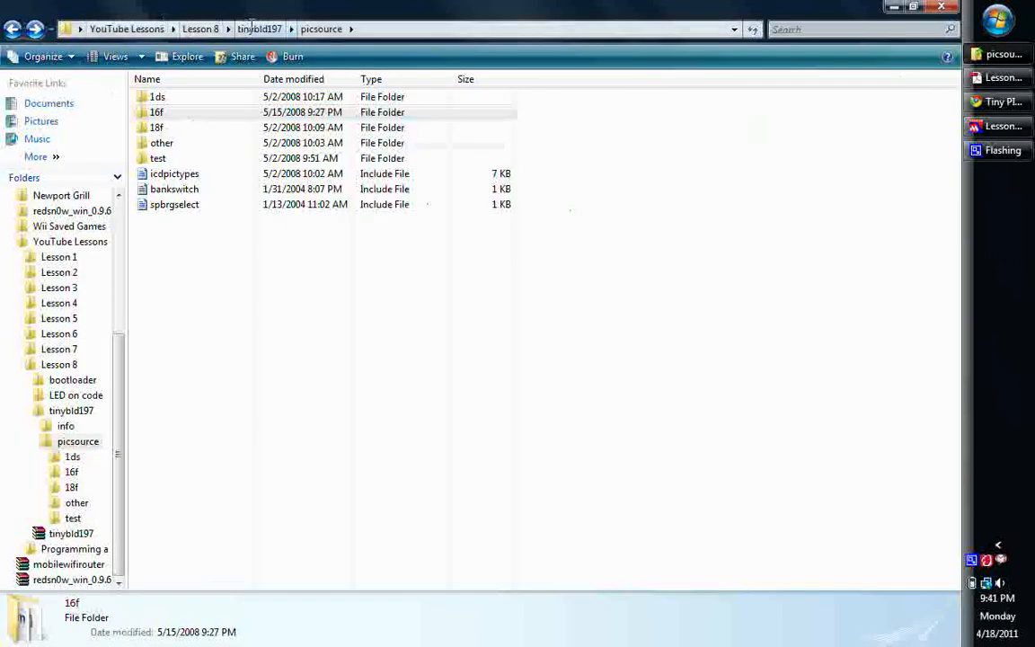
Step: Go to Lesson 8\bootloader and select the 629-byte HEX file from 9:41 PM
{"action": "left_click", "coordinate": [200, 28]}
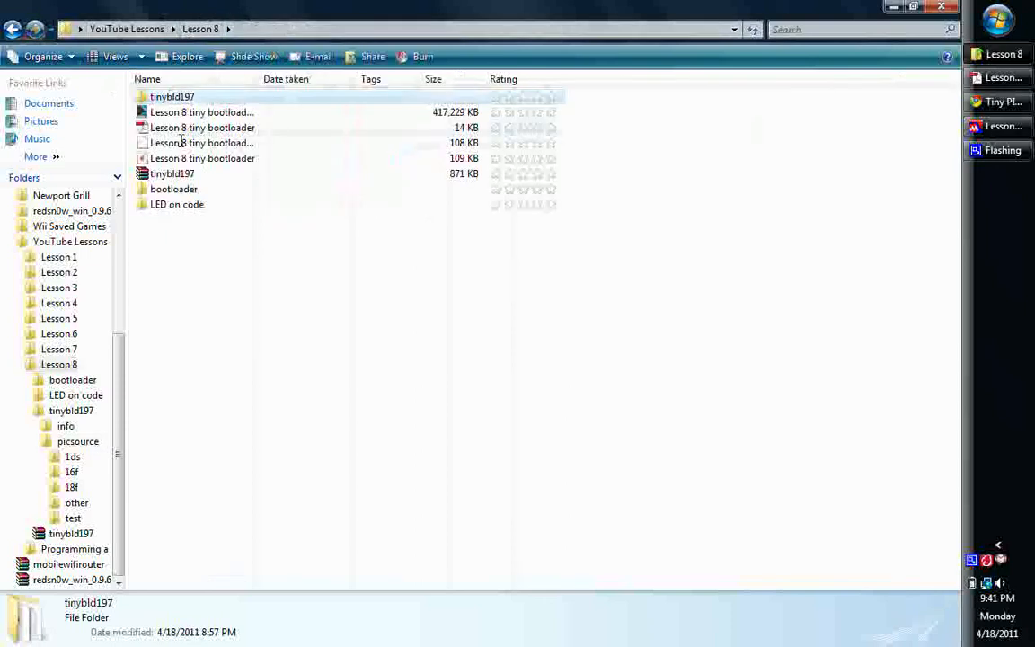
{"action": "double_click", "coordinate": [174, 189]}
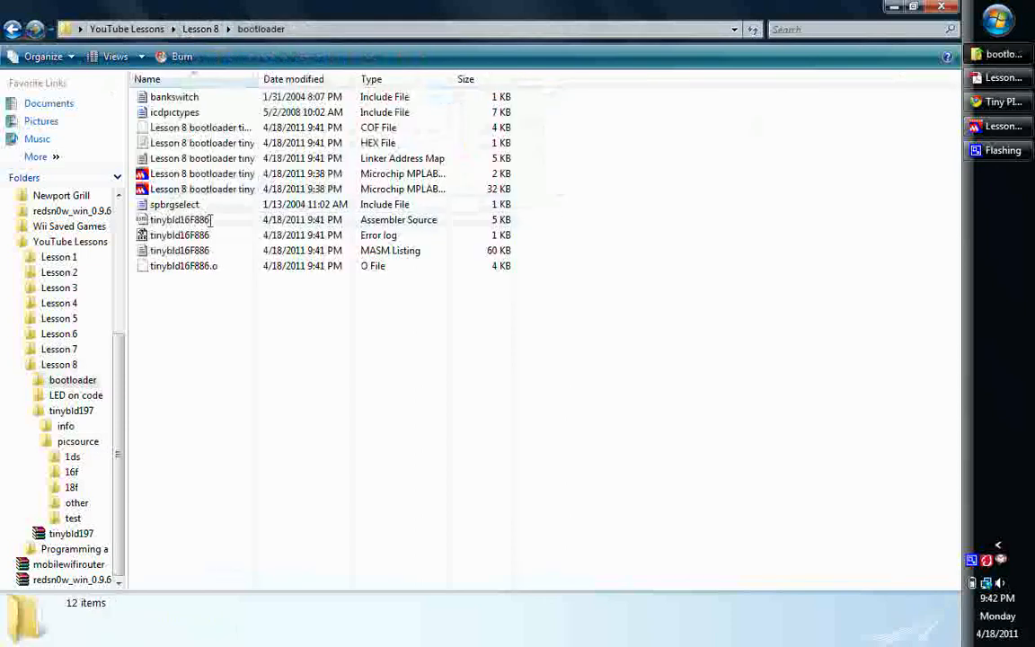
{"action": "left_click", "coordinate": [202, 143]}
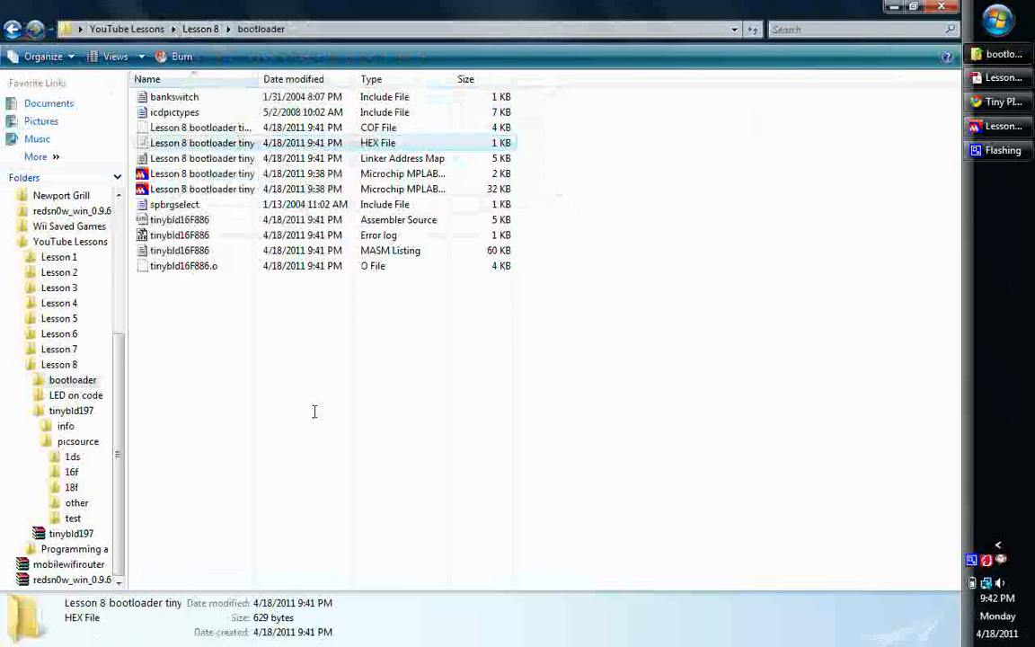